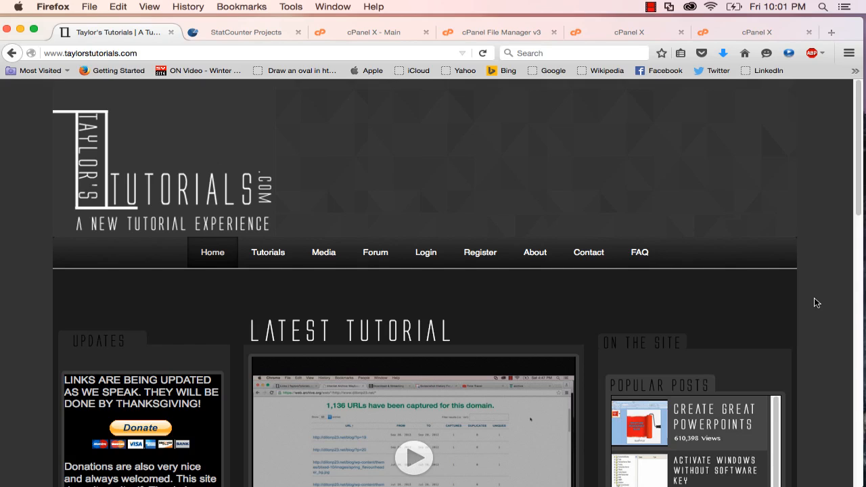
Navigate via Tutz4you > Adobe After Effects to the Creating a Short Effective Intro page and reveal its 19 Views
click(268, 253)
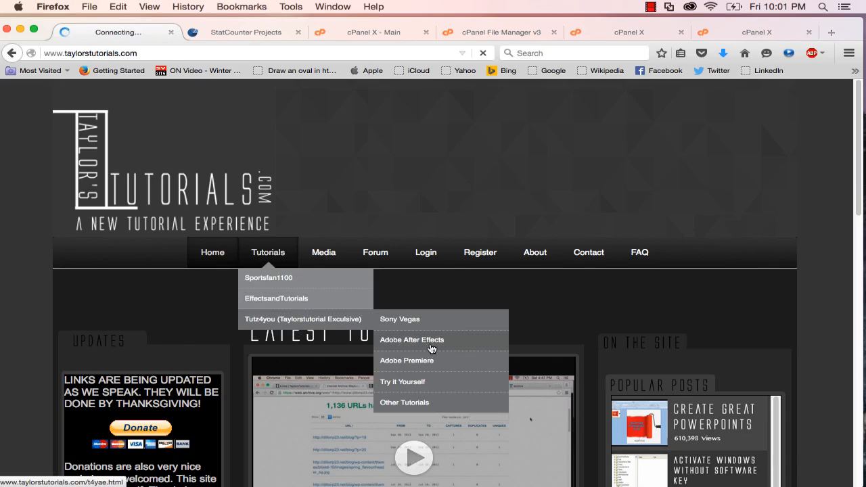
click(411, 340)
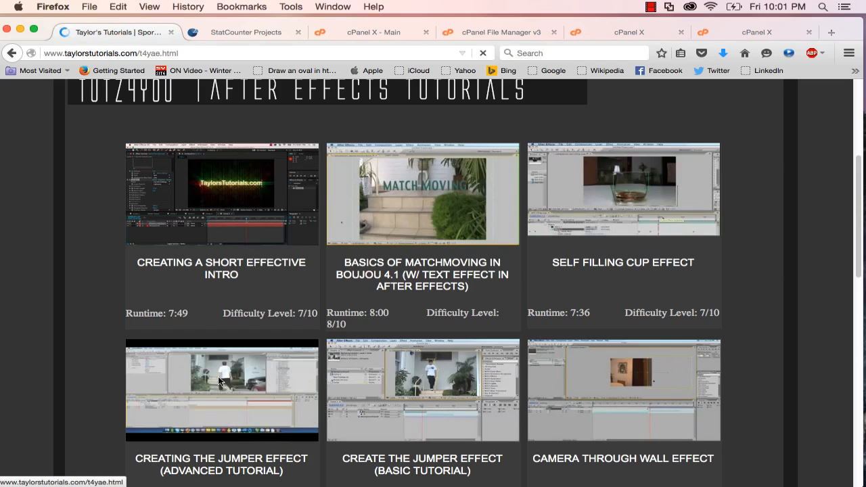
click(222, 195)
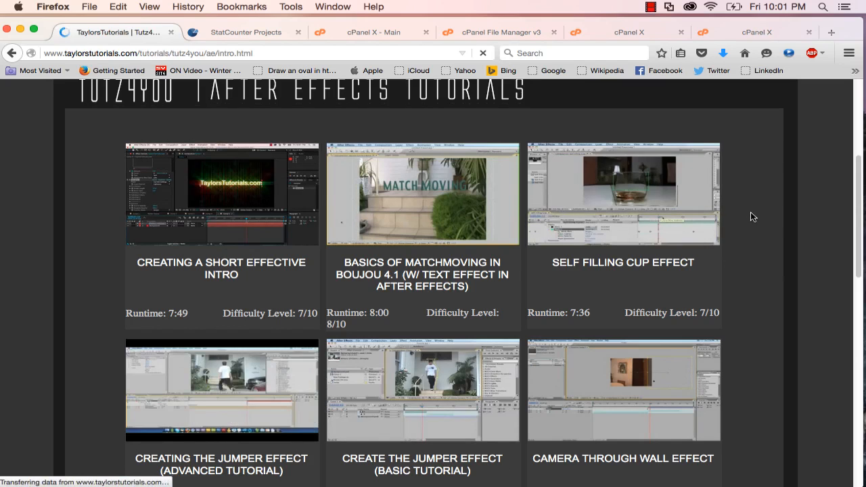
click(222, 195)
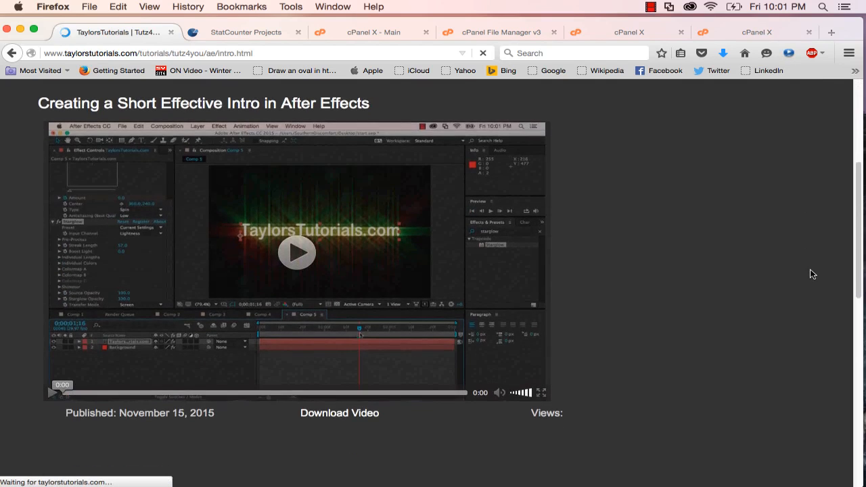
scroll(down, 3)
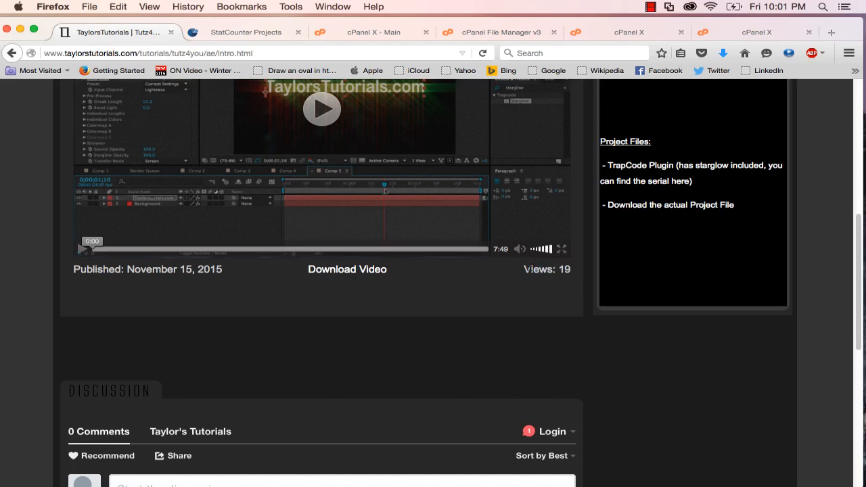
mouse_move(584, 276)
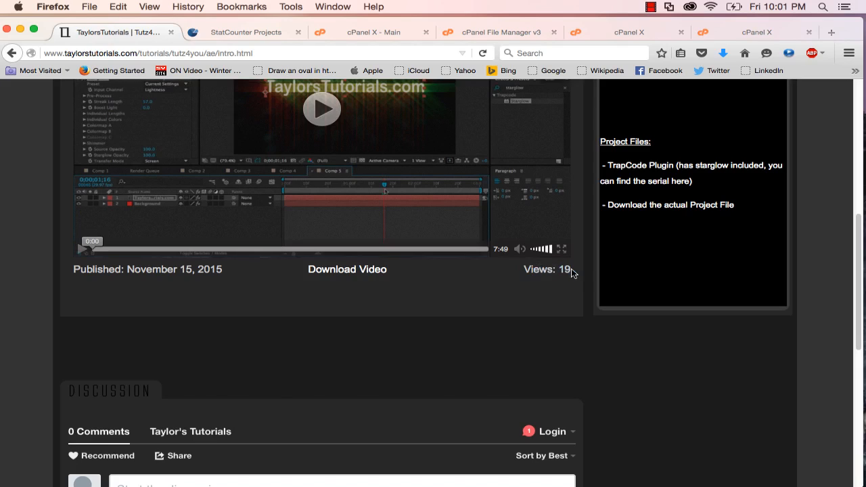
mouse_move(805, 280)
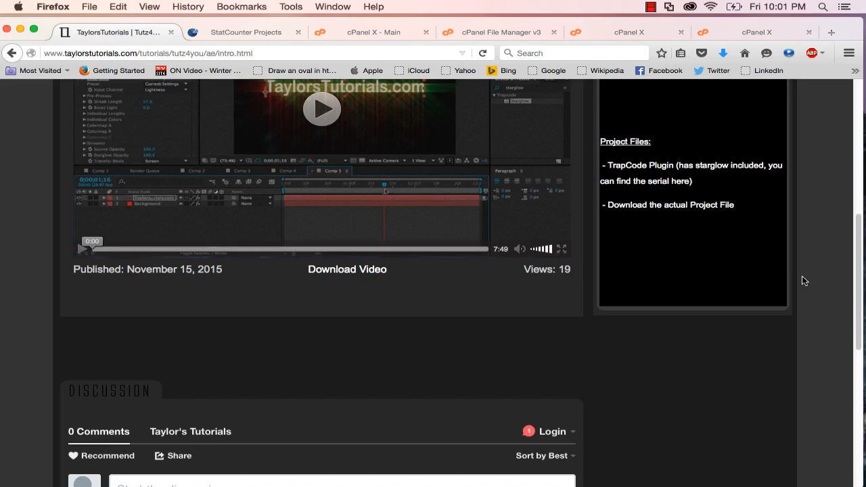
mouse_move(798, 340)
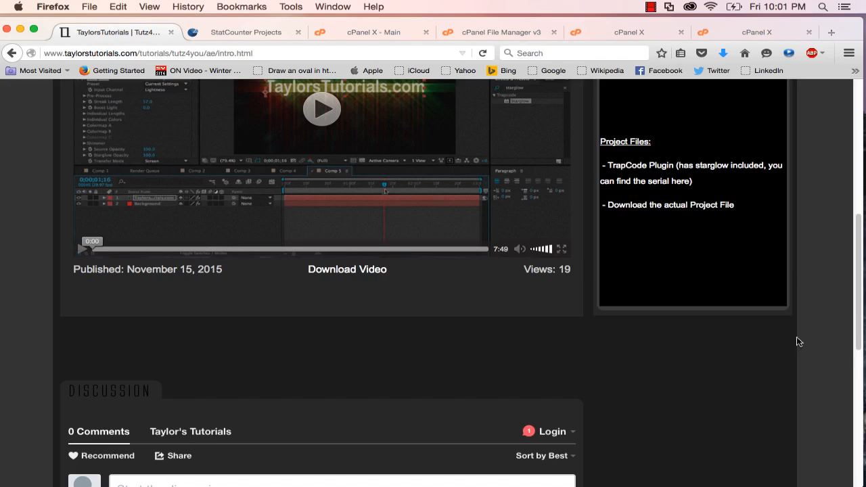
Switch to the StatCounter tab and log in to reach the projects dashboard with Intro's 18 total
click(246, 32)
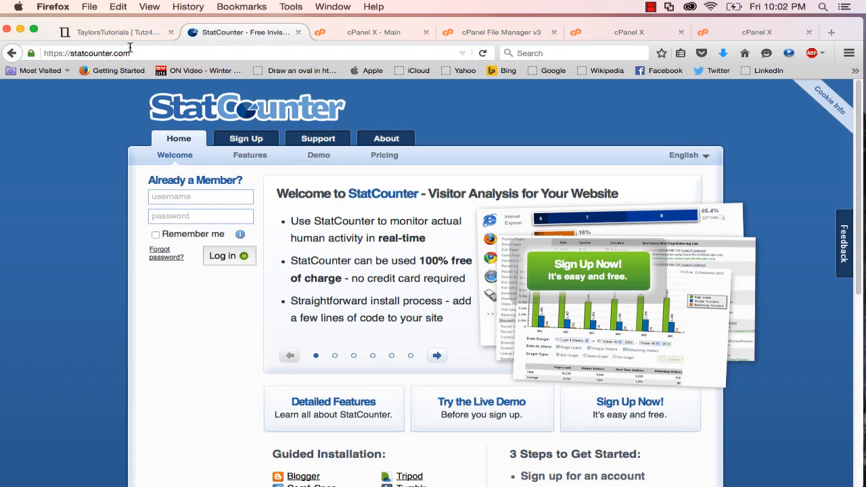
click(86, 53)
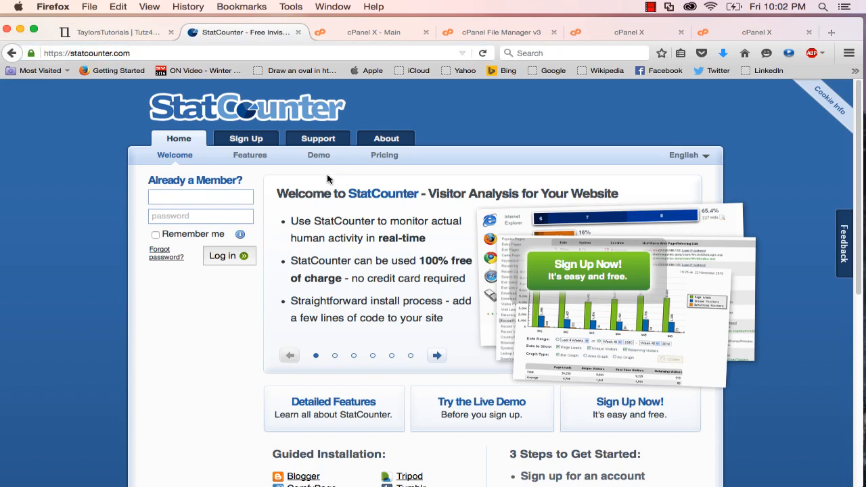
click(246, 138)
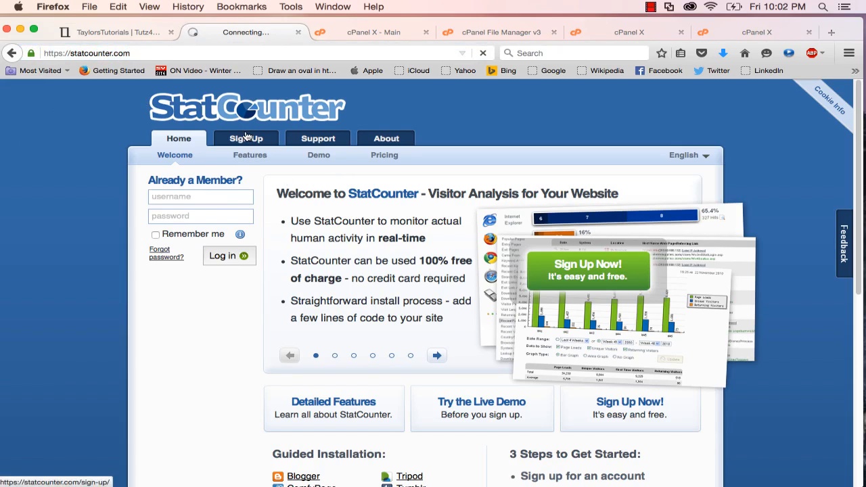
click(246, 137)
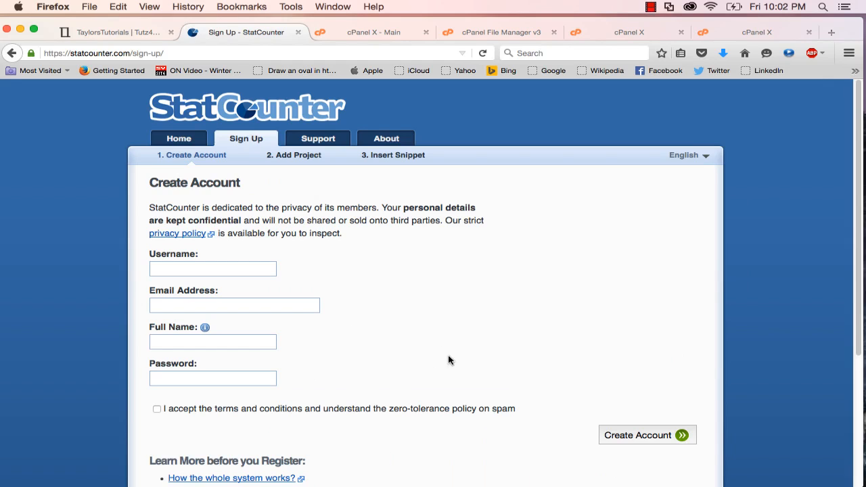
click(177, 232)
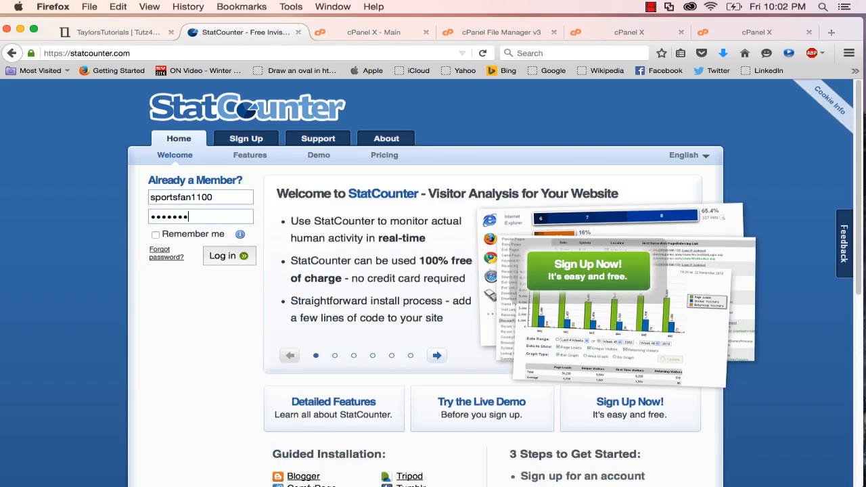
click(228, 256)
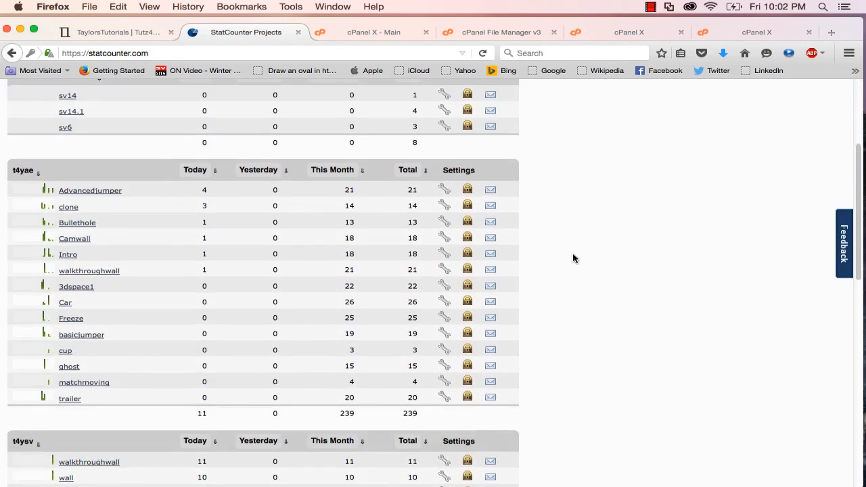
scroll(up, 3)
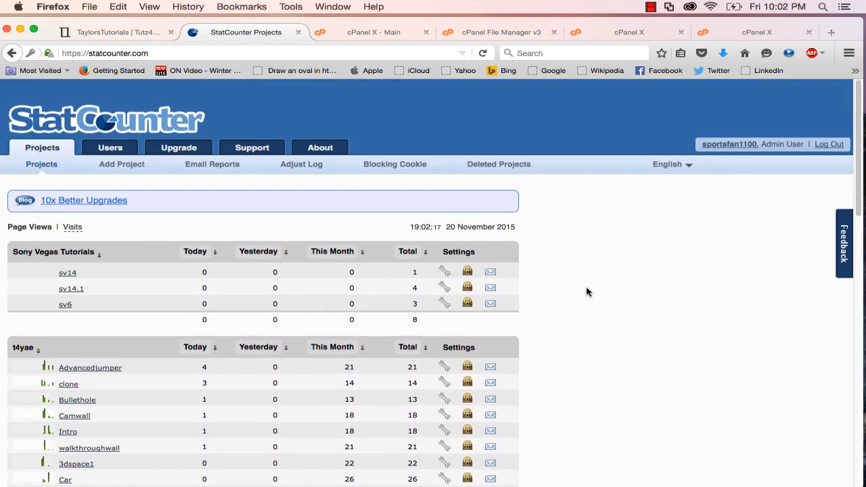
mouse_move(512, 203)
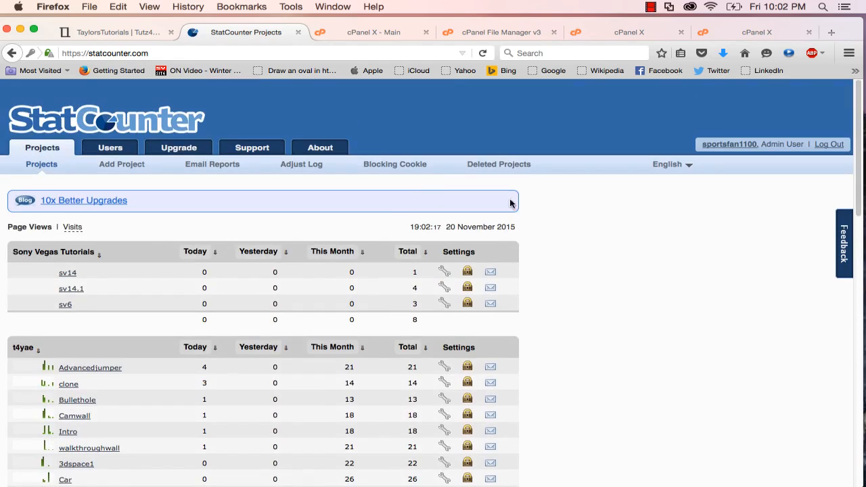
mouse_move(228, 236)
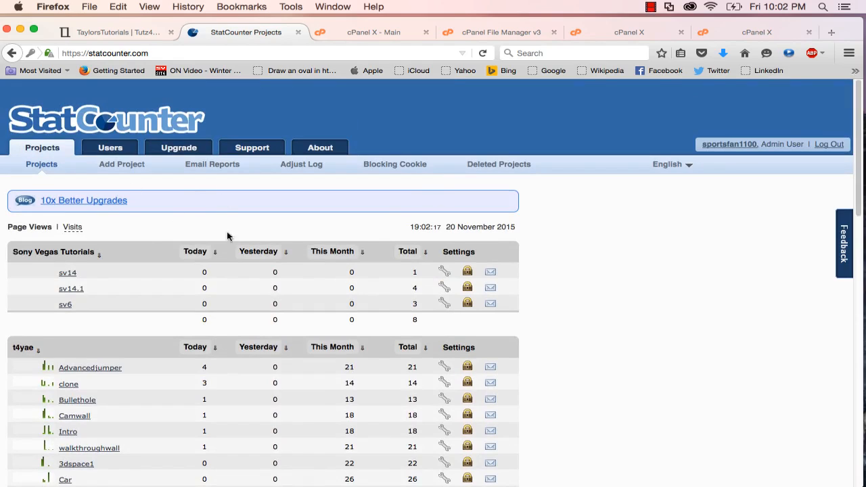
mouse_move(648, 262)
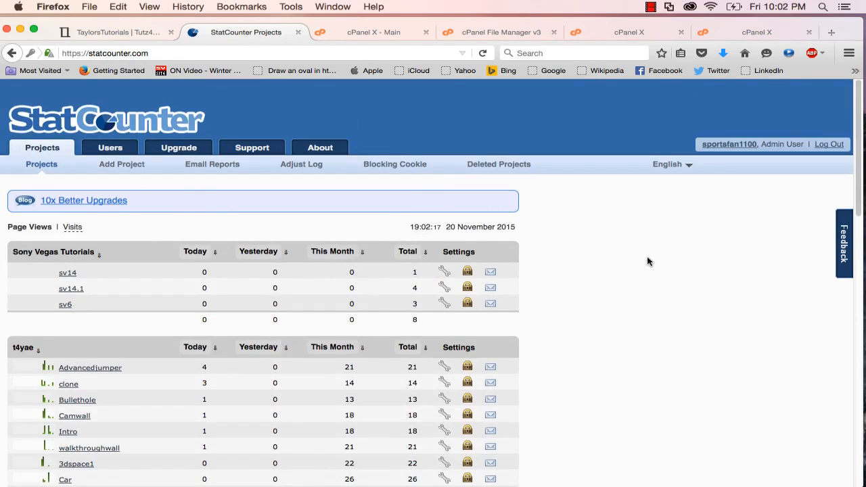
mouse_move(476, 254)
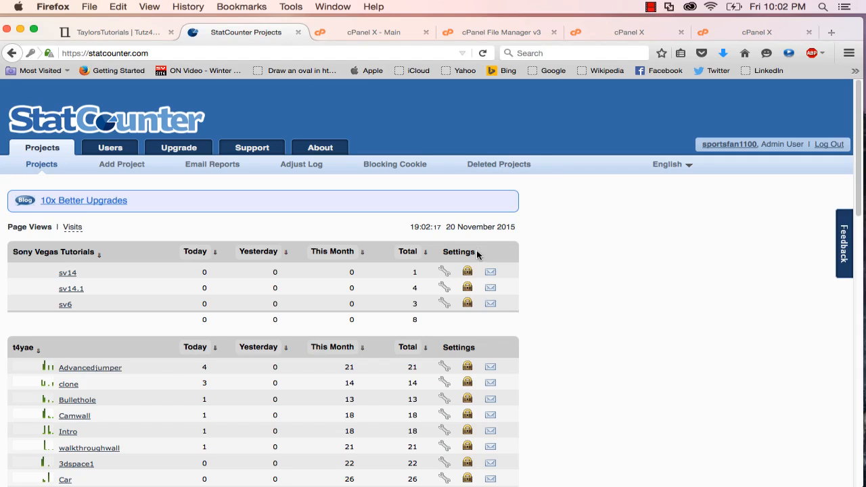
mouse_move(523, 237)
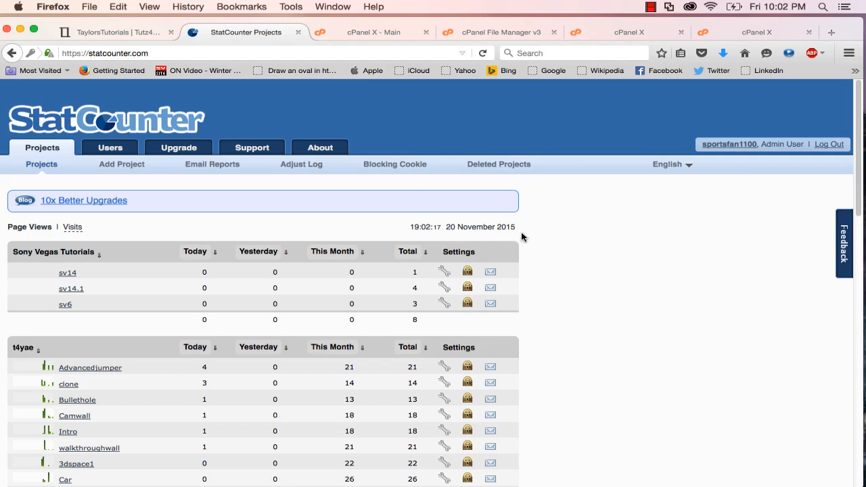
scroll(down, 3)
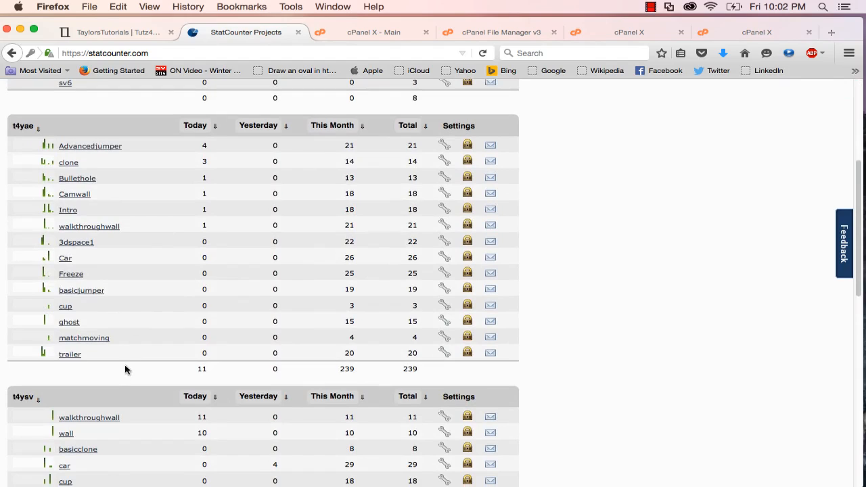
mouse_move(76, 298)
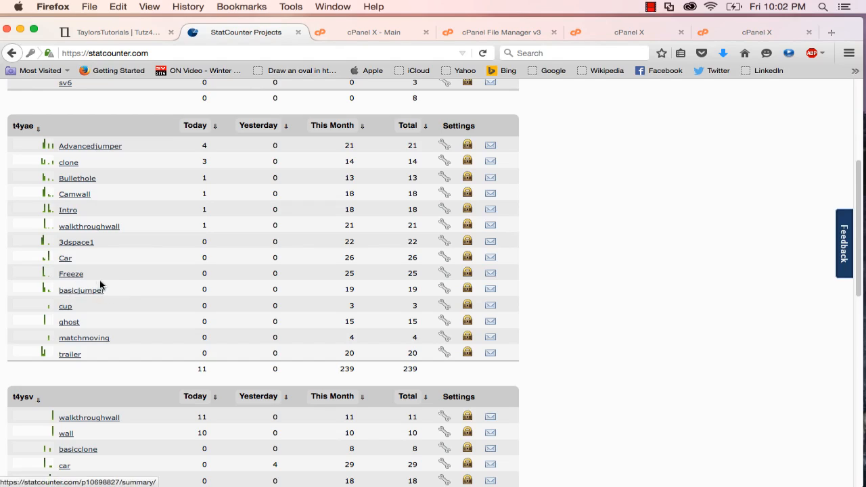
mouse_move(71, 273)
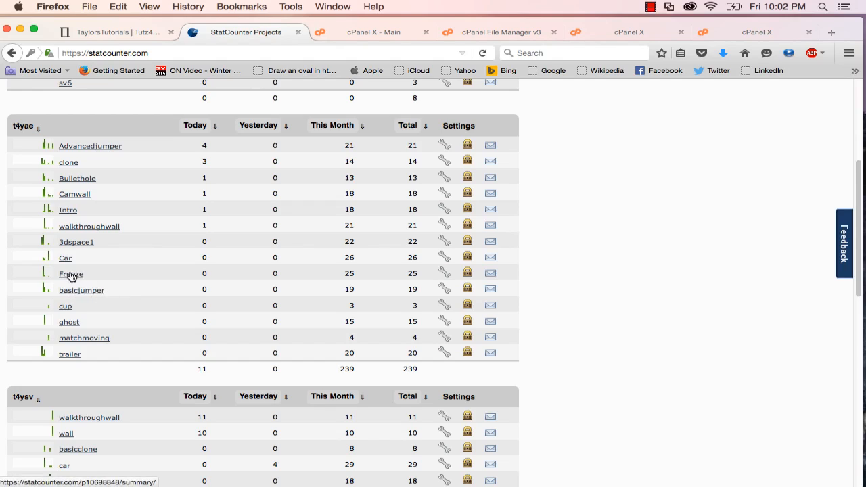
mouse_move(552, 248)
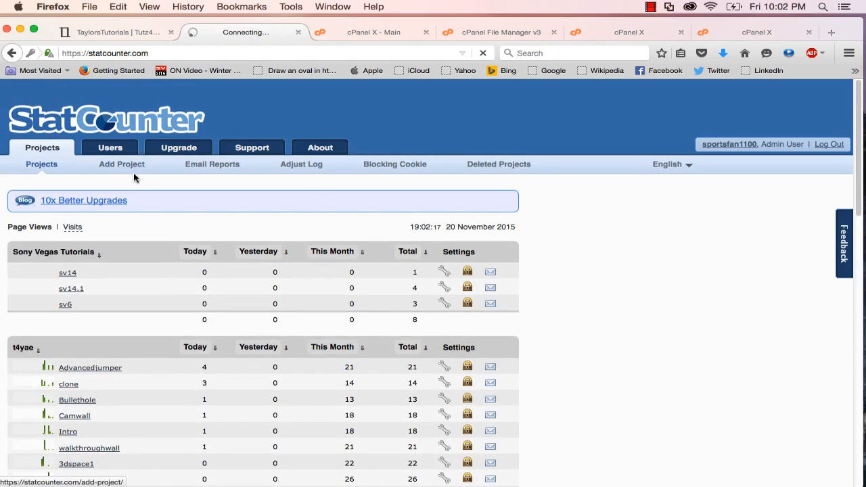
Start a new project with URL taylorstutorials.com/activationwindowsxp.html, fixing a typo along the way
click(122, 164)
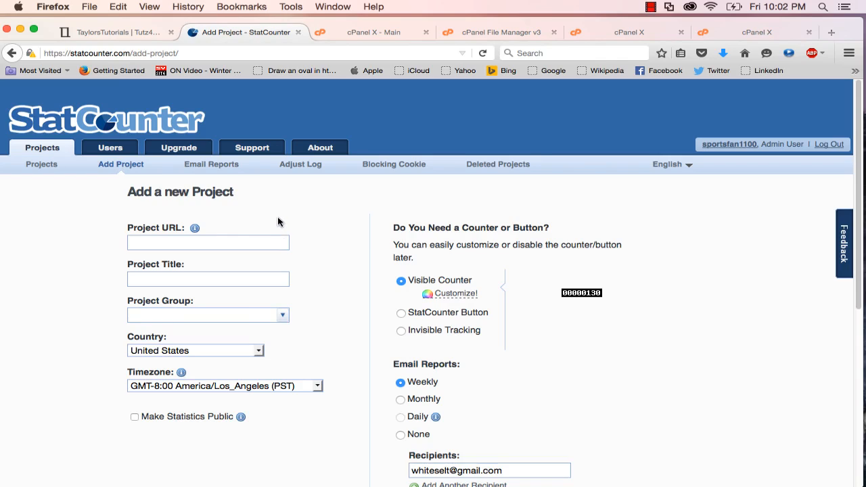
text(taylorstutorials.com/a)
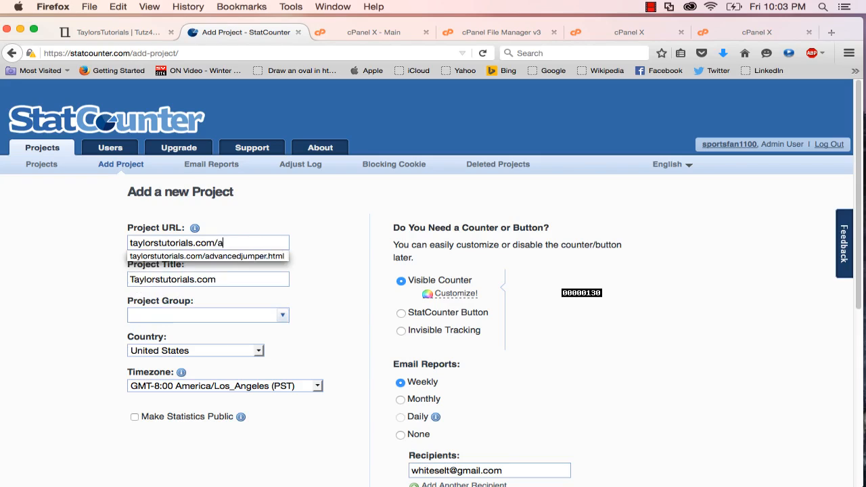
text(ctivatoin)
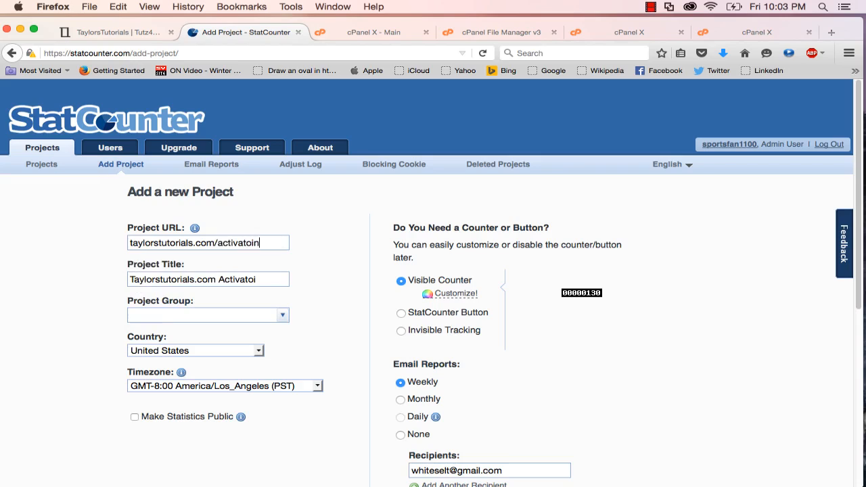
key(BackSpace)
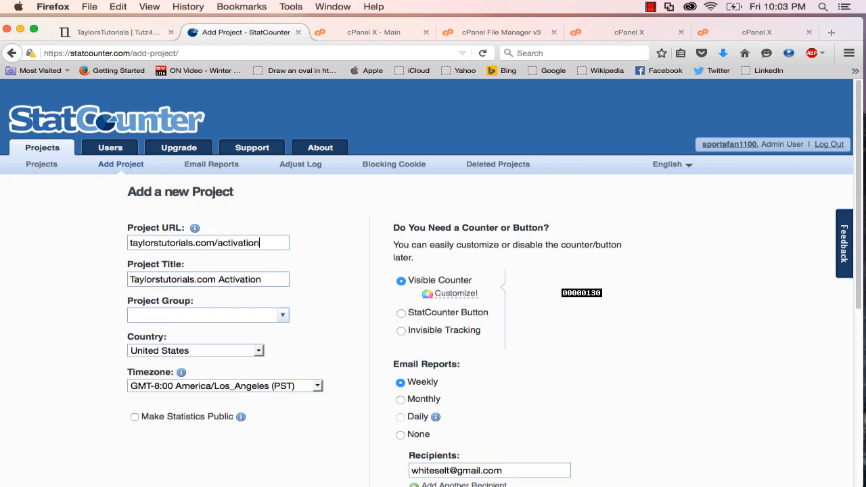
text(windowsxp)
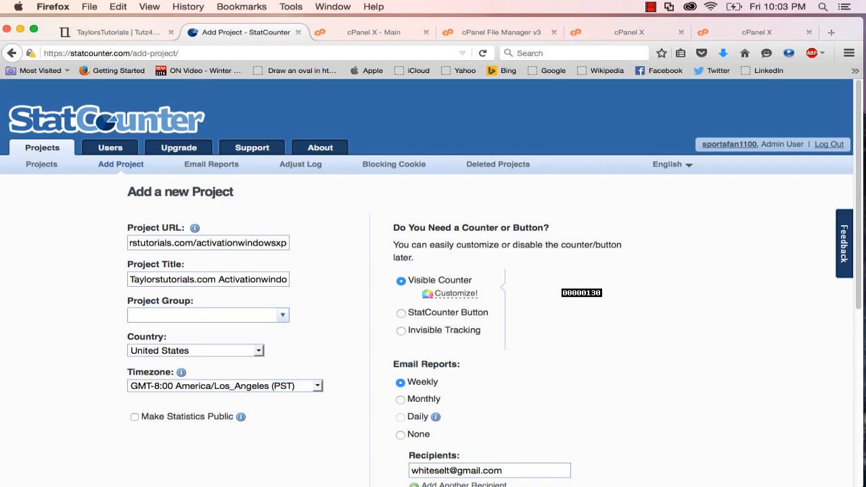
text(.html)
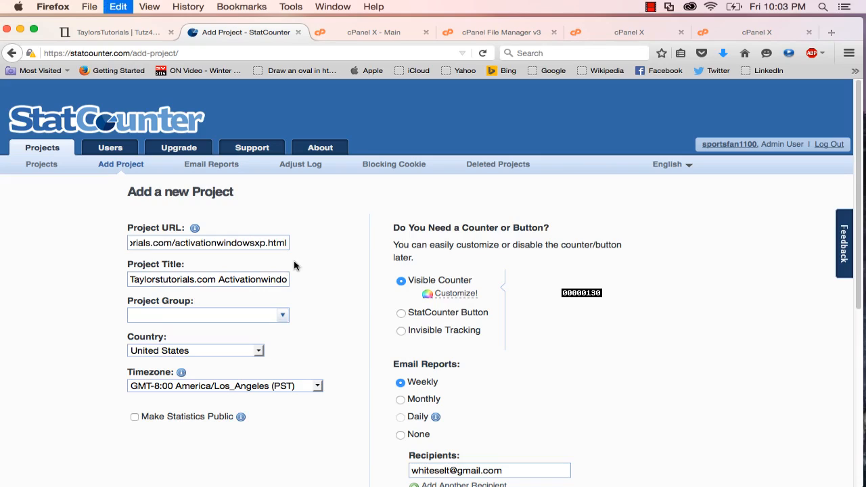
Retitle the project 'activation' and assign it to a new group 'sfot'
triple_click(208, 278)
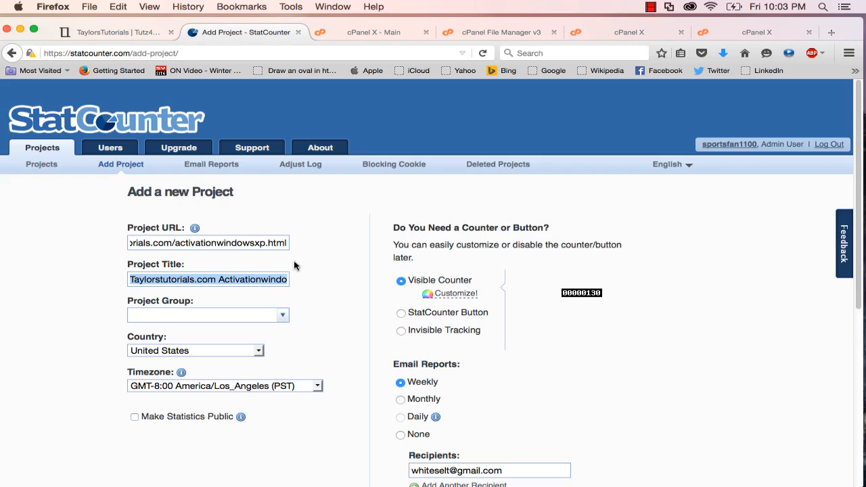
text(acti)
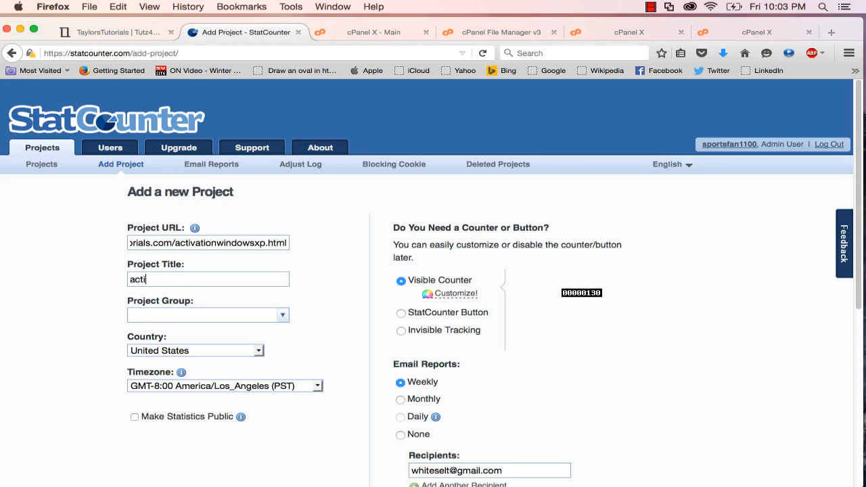
text(vation)
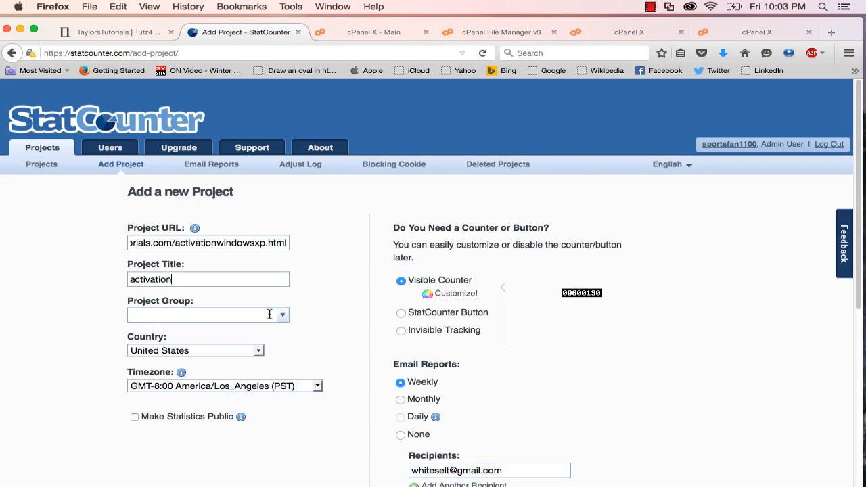
click(281, 314)
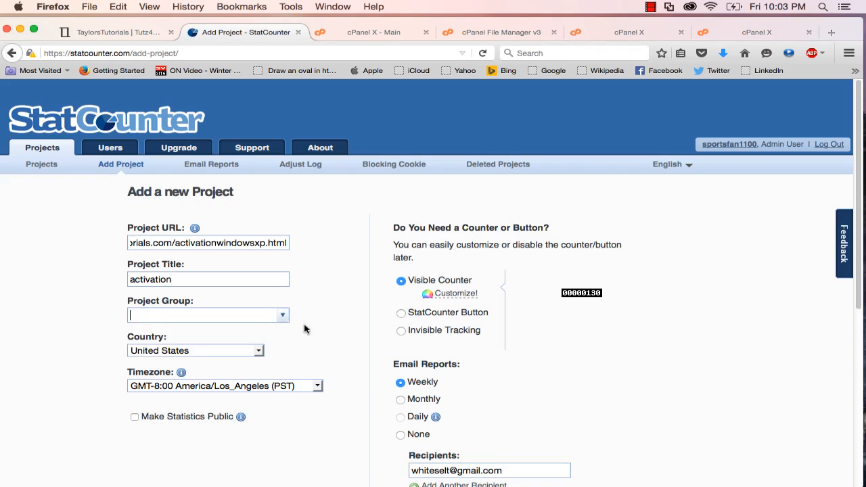
mouse_move(692, 275)
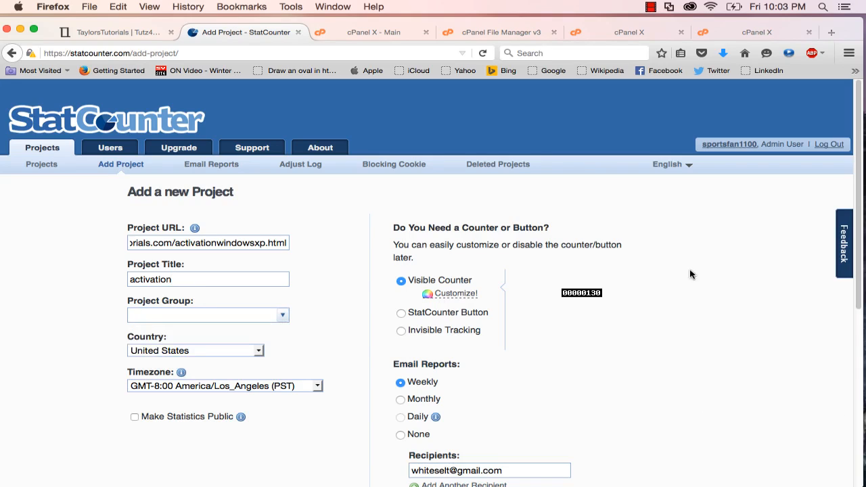
mouse_move(459, 127)
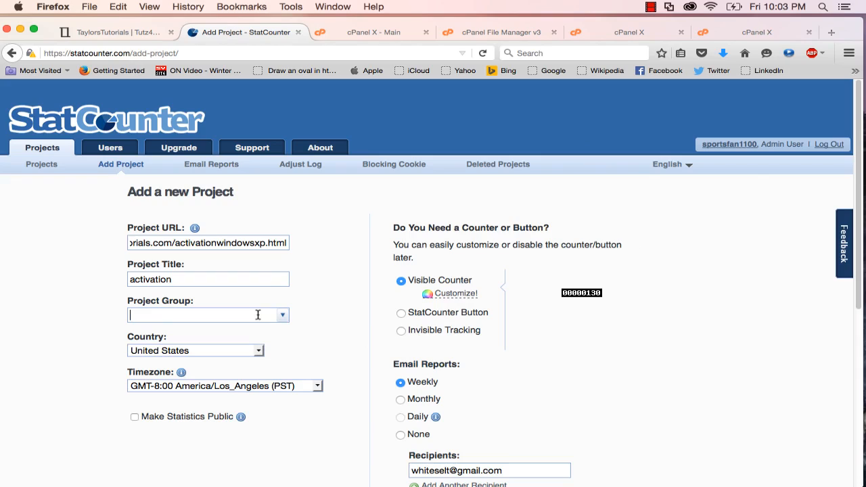
mouse_move(782, 303)
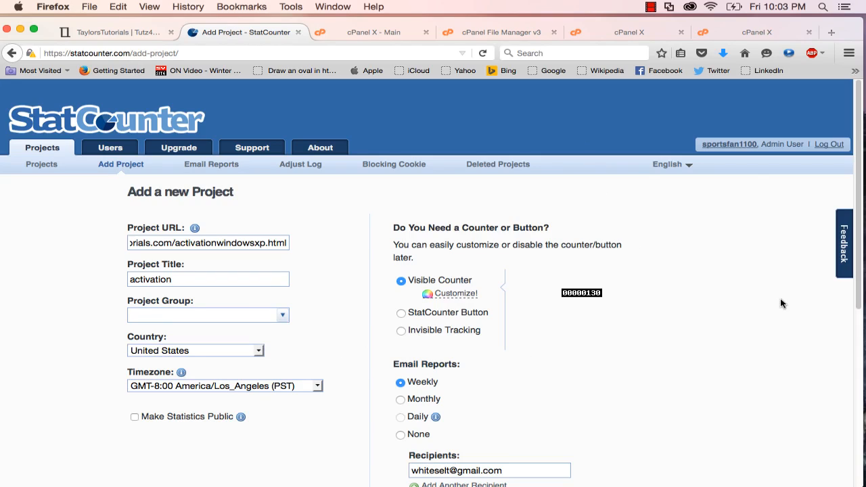
text(sfot)
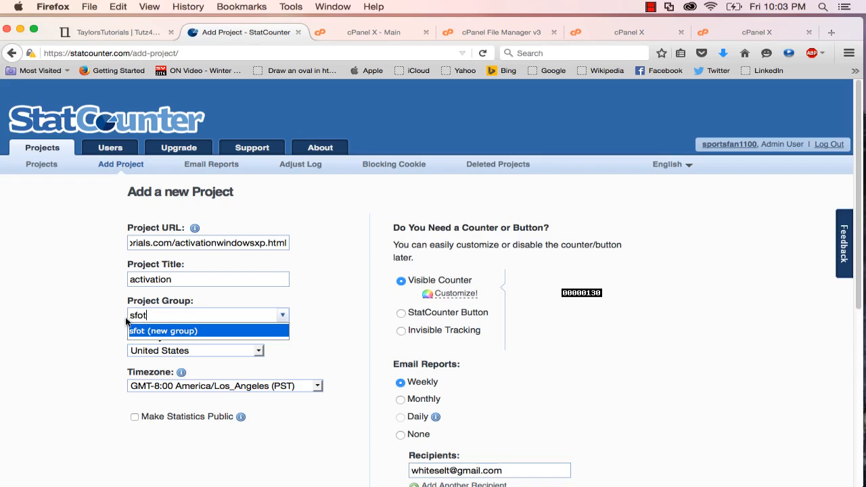
mouse_move(156, 339)
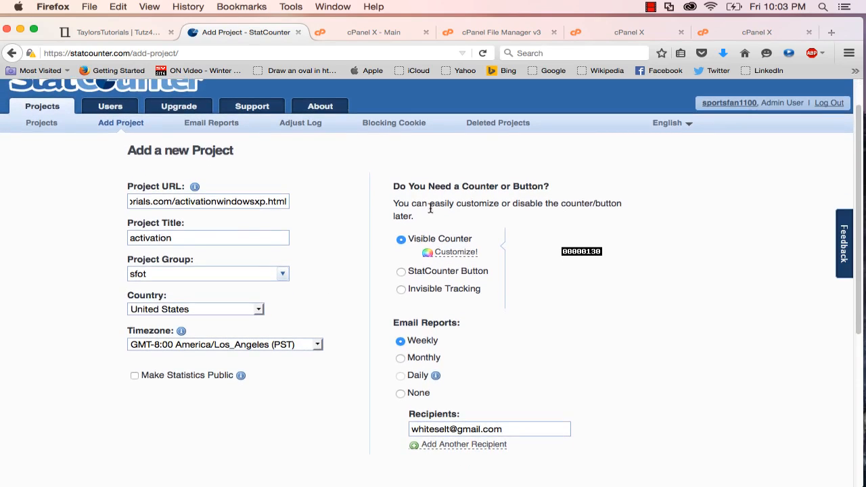
mouse_move(554, 332)
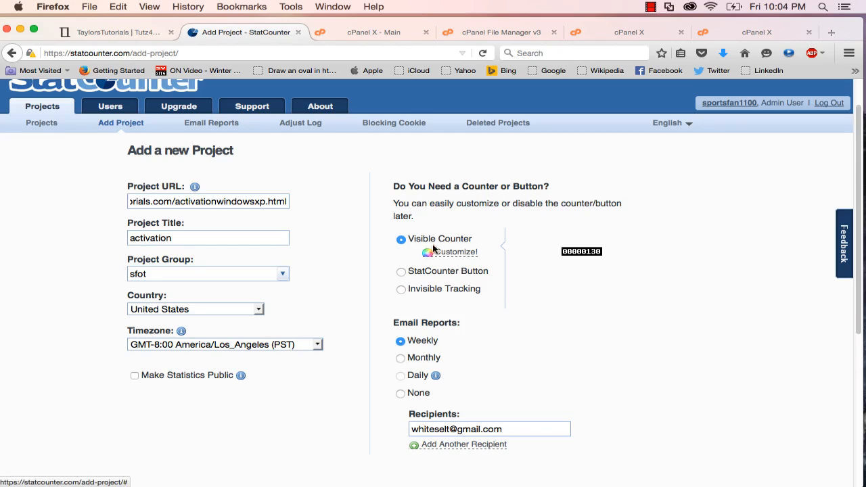
mouse_move(772, 401)
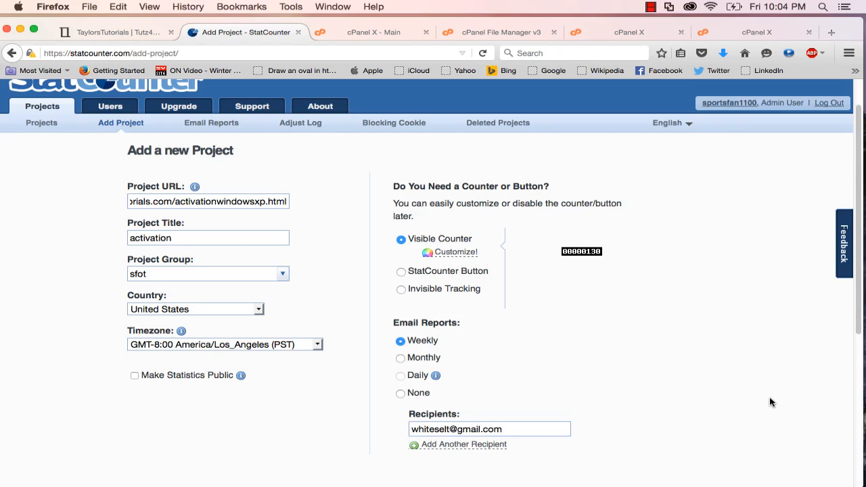
Set Email Reports to None and submit the new project
scroll(down, 3)
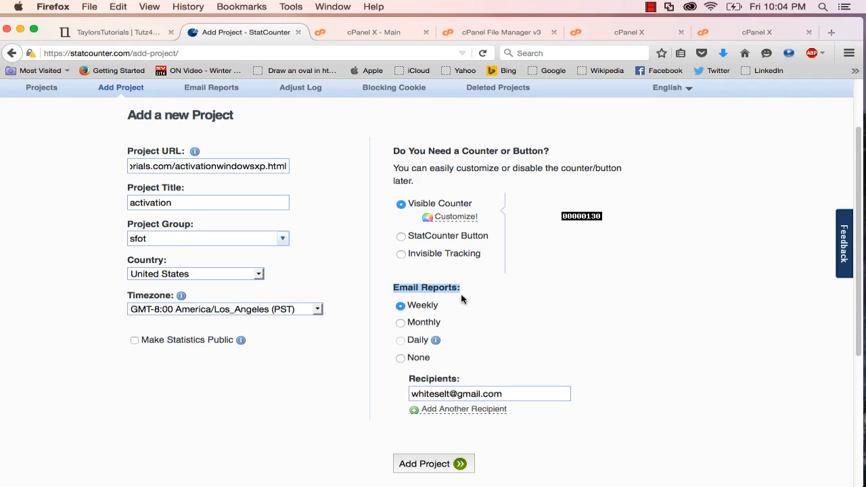
mouse_move(484, 349)
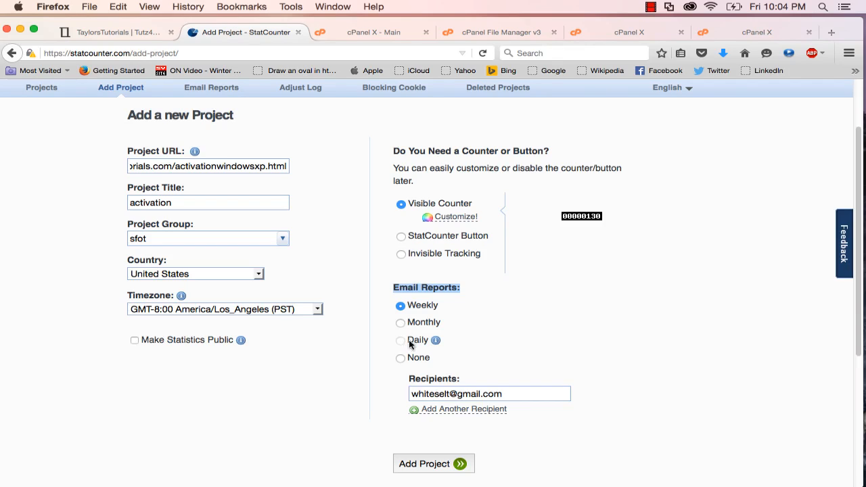
mouse_move(471, 314)
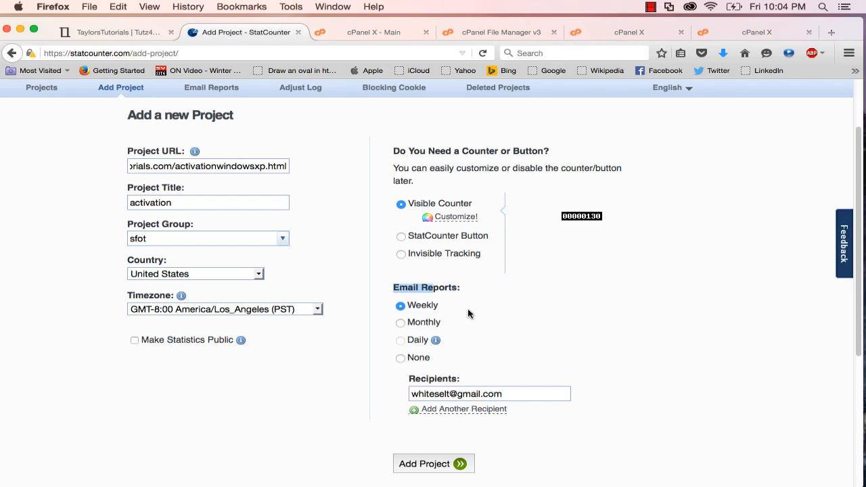
mouse_move(474, 294)
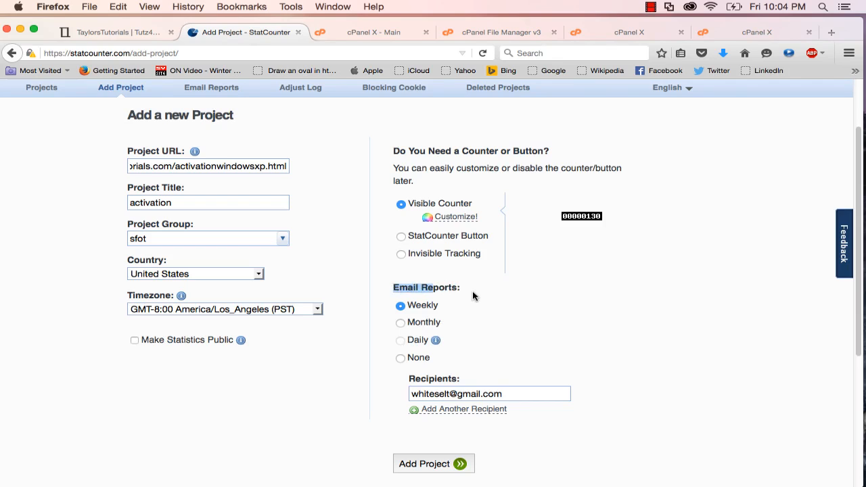
mouse_move(403, 367)
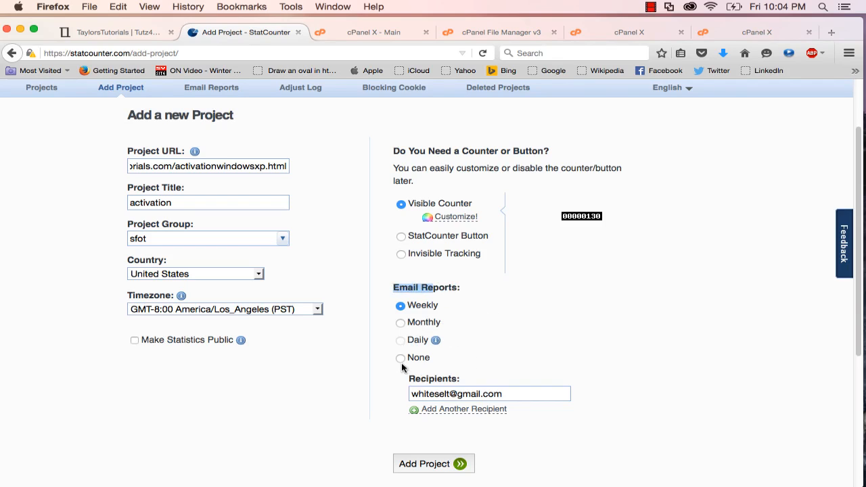
click(400, 357)
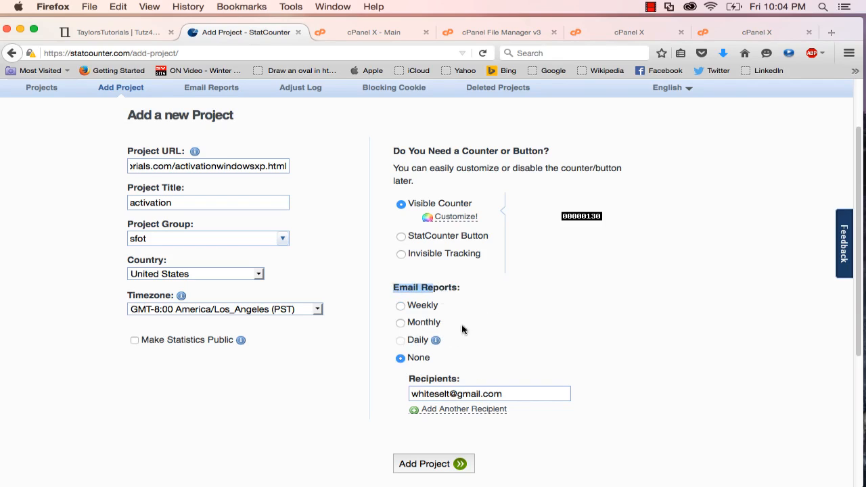
click(432, 462)
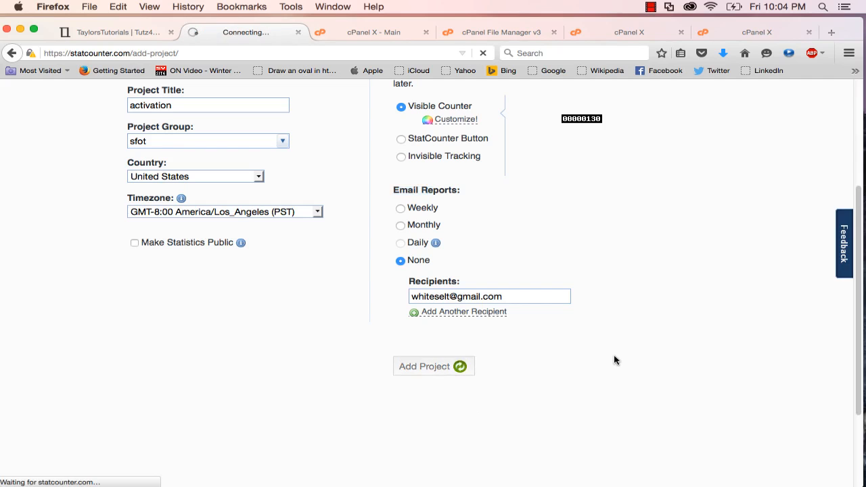
Skip the installation guide and return to the projects list showing 'activation' under sfot with 341,000 total
click(433, 365)
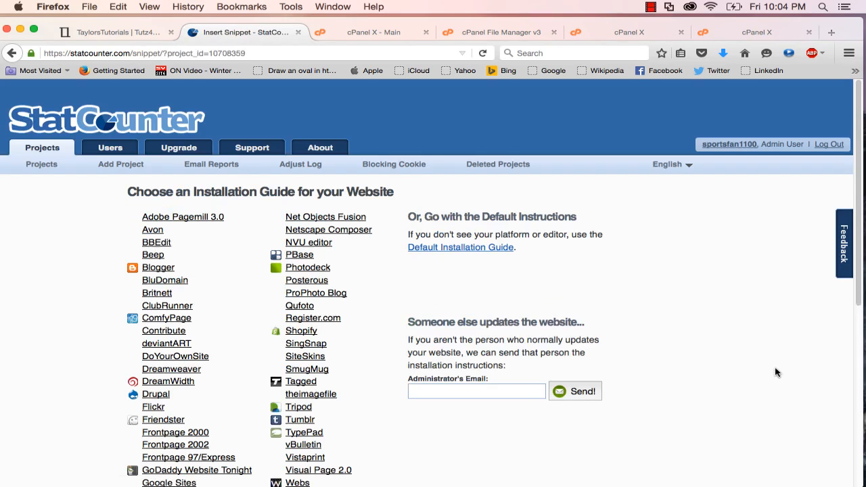
mouse_move(205, 215)
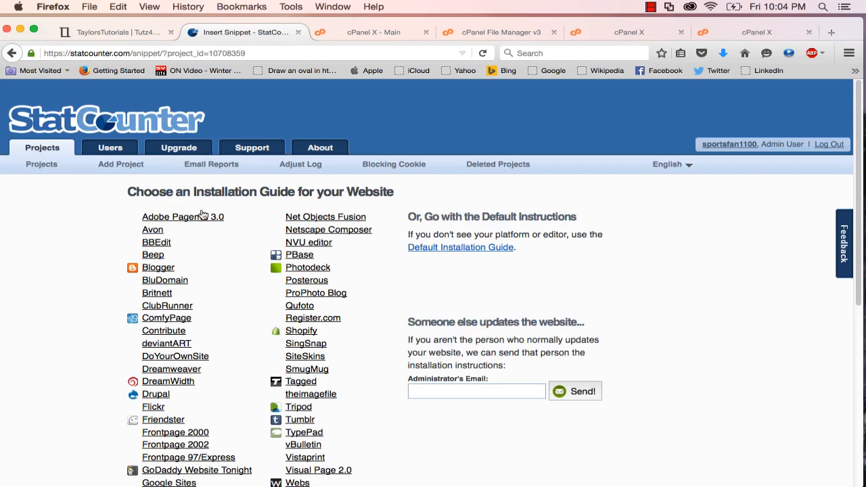
click(157, 242)
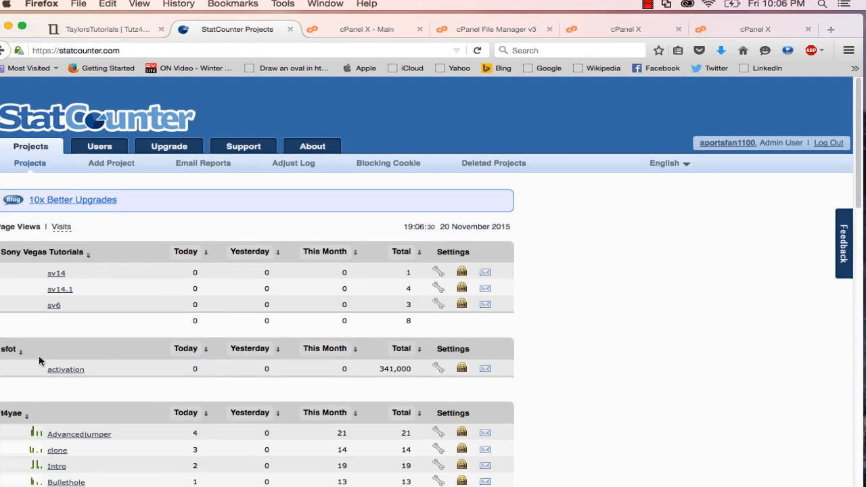
scroll(down, 3)
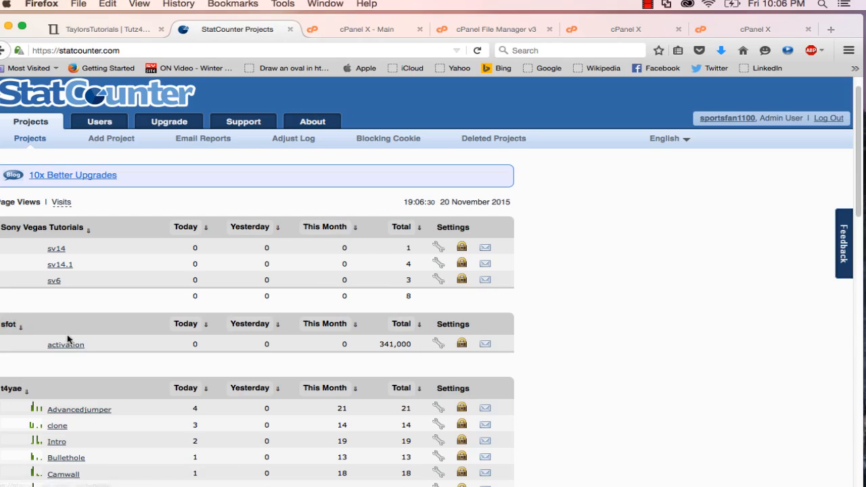
mouse_move(76, 349)
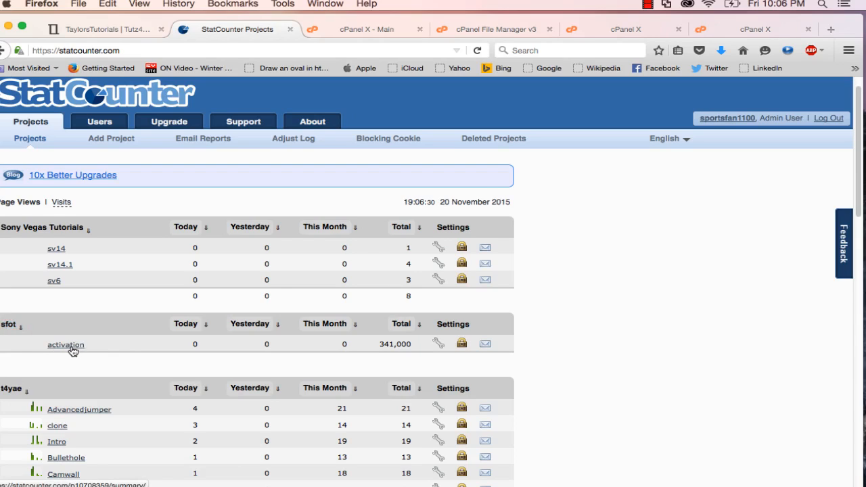
click(65, 345)
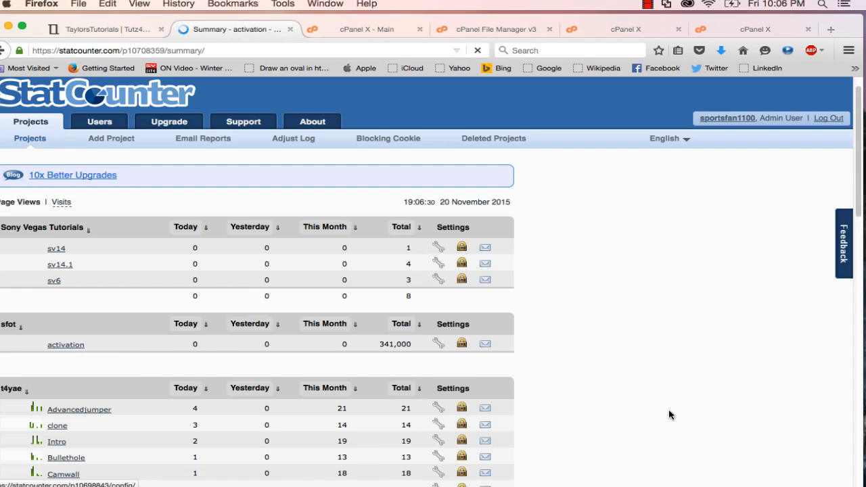
click(65, 344)
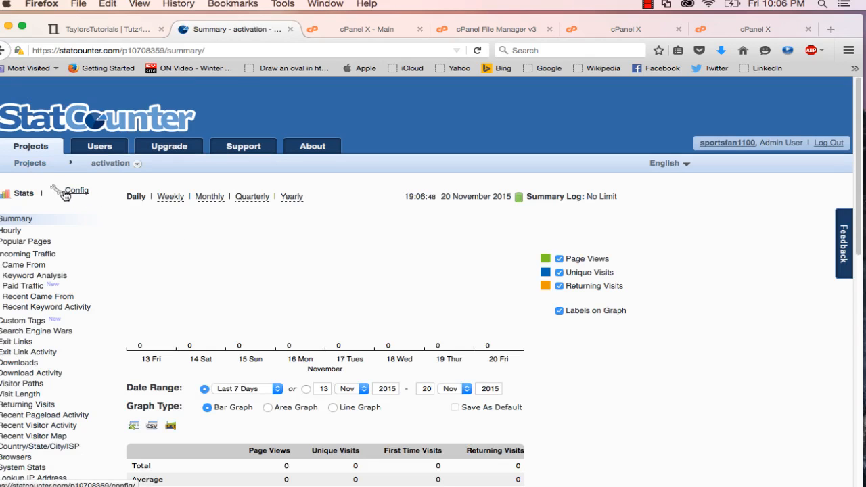
click(76, 192)
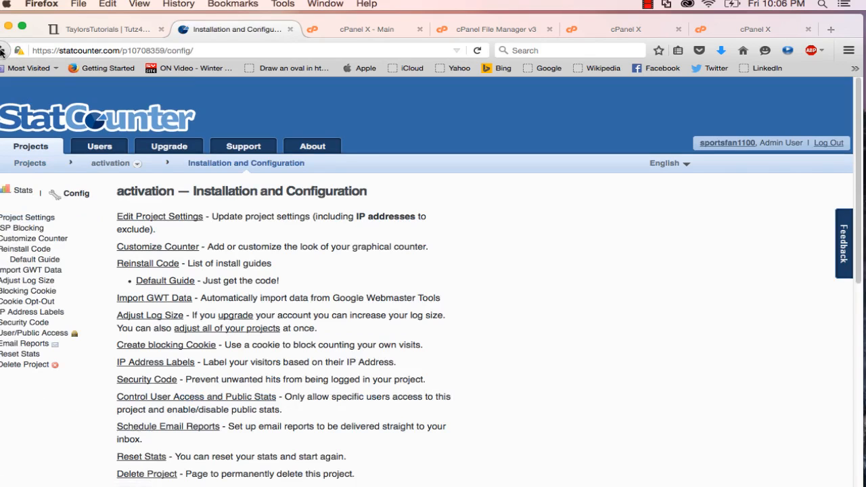
click(23, 192)
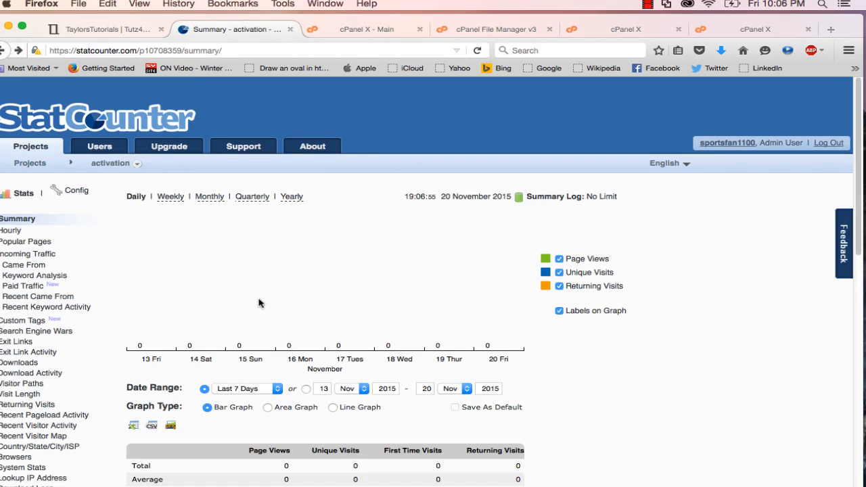
mouse_move(454, 347)
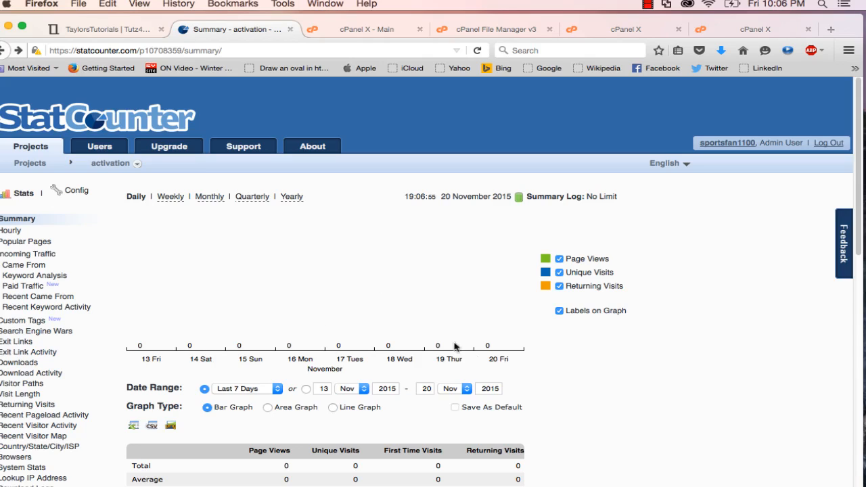
mouse_move(238, 346)
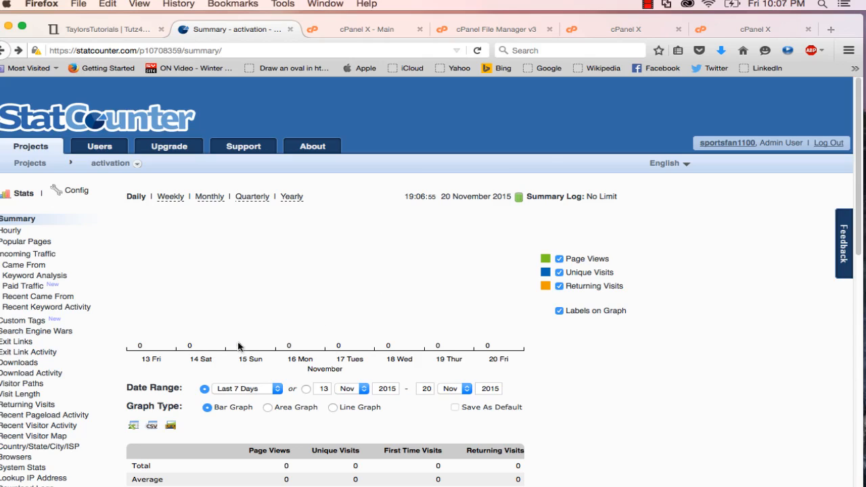
scroll(down, 3)
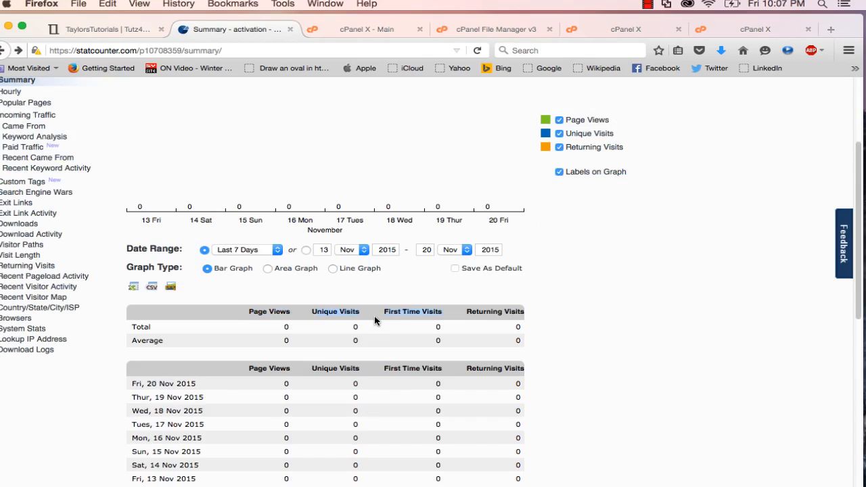
mouse_move(482, 312)
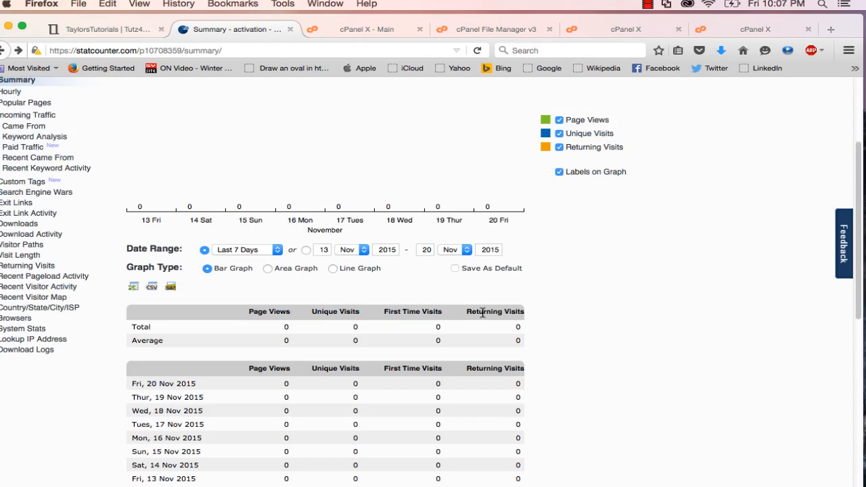
scroll(down, 3)
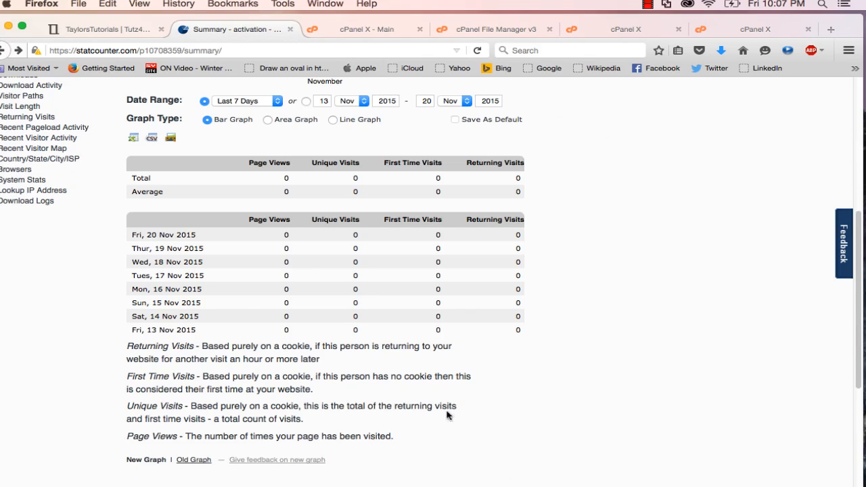
scroll(up, 3)
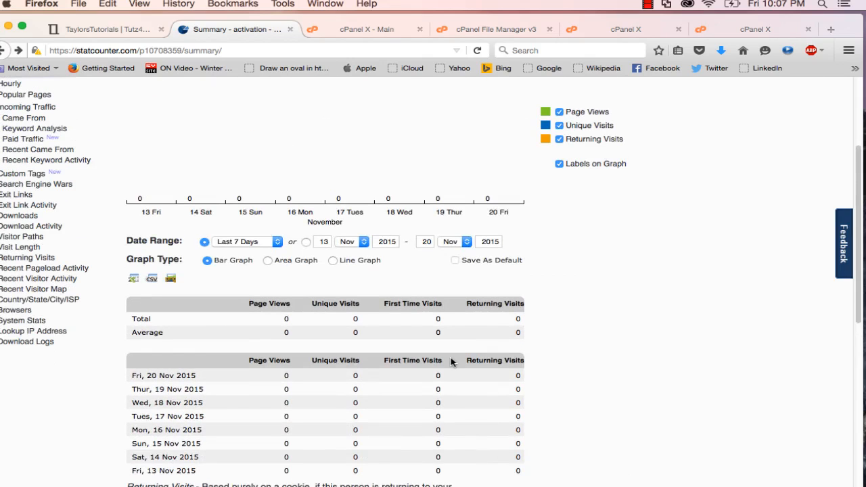
scroll(up, 3)
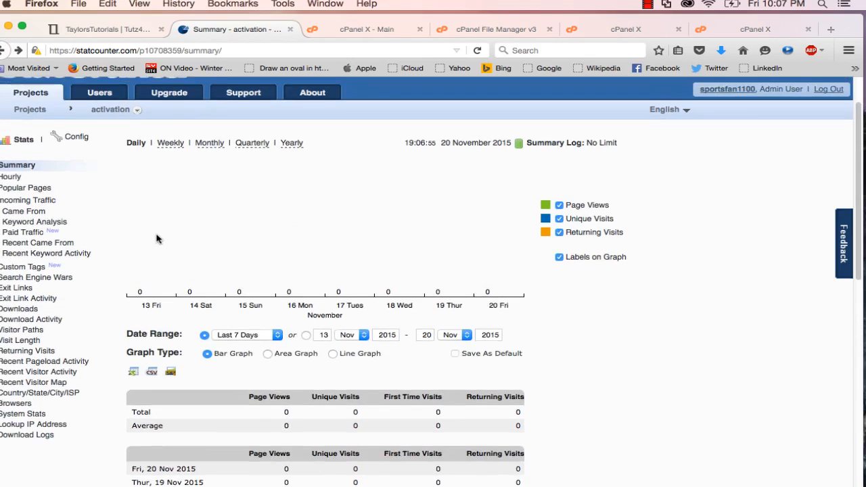
scroll(up, 3)
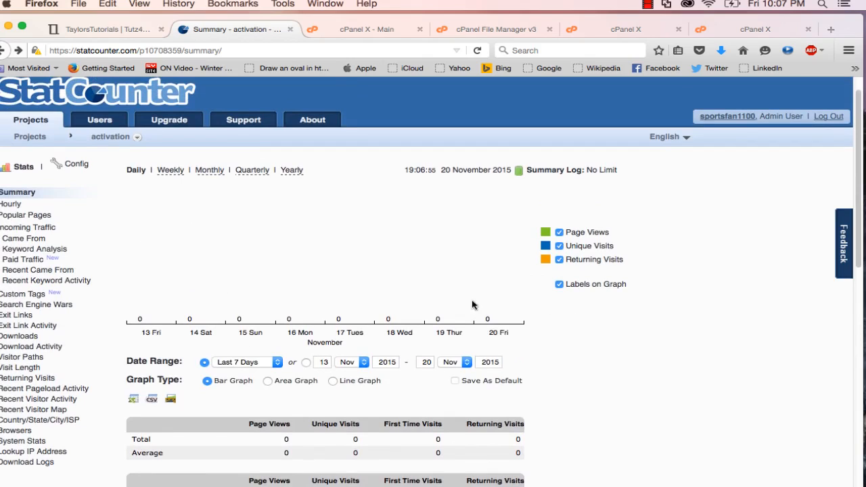
mouse_move(251, 308)
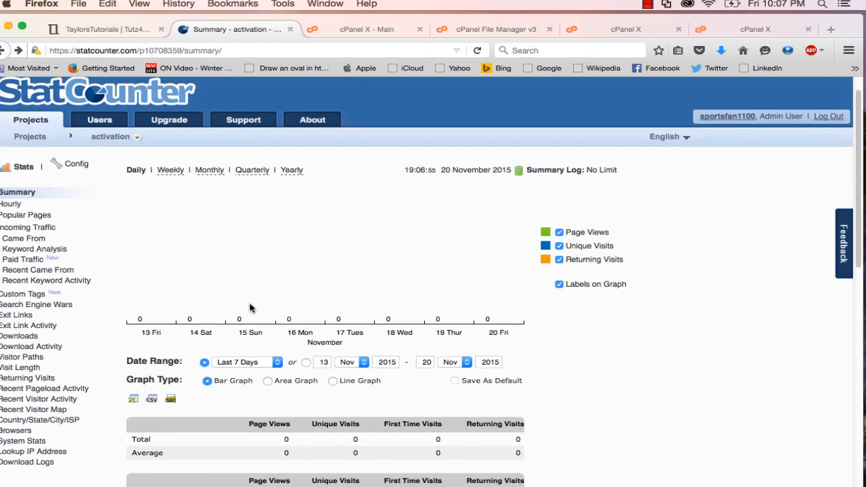
mouse_move(190, 182)
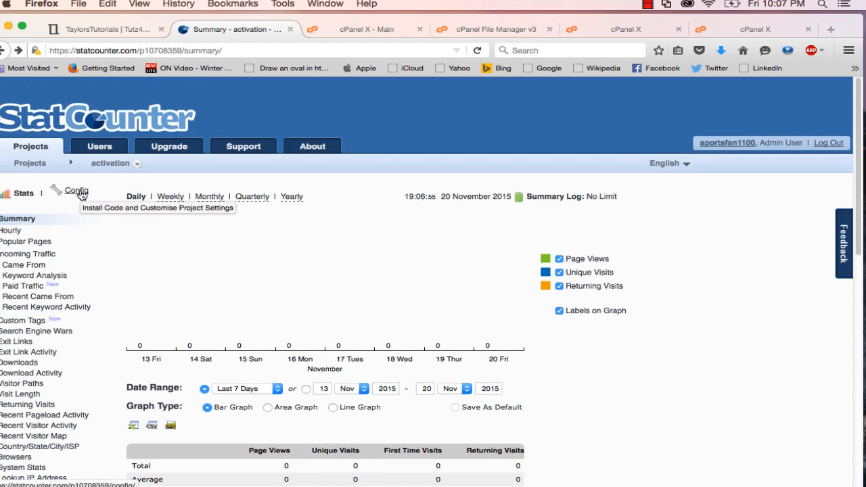
Go to Config > Customize Counter, preview the Graphical Counter, then choose Text Counter
click(76, 193)
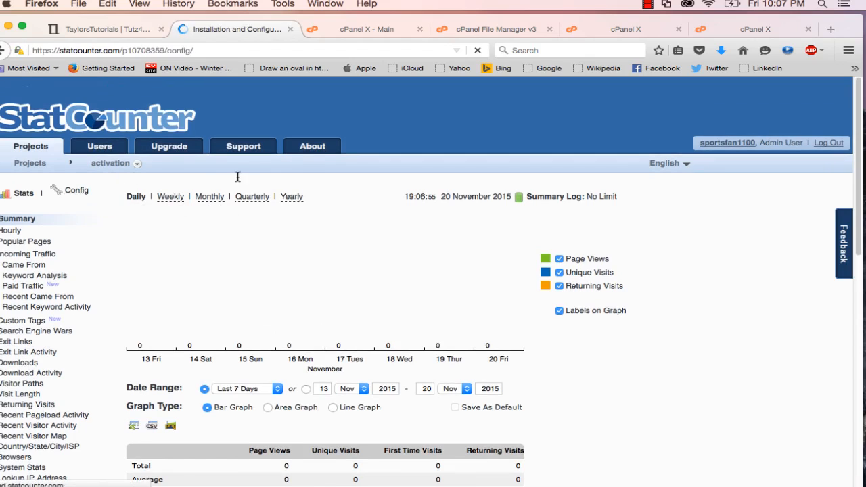
click(75, 190)
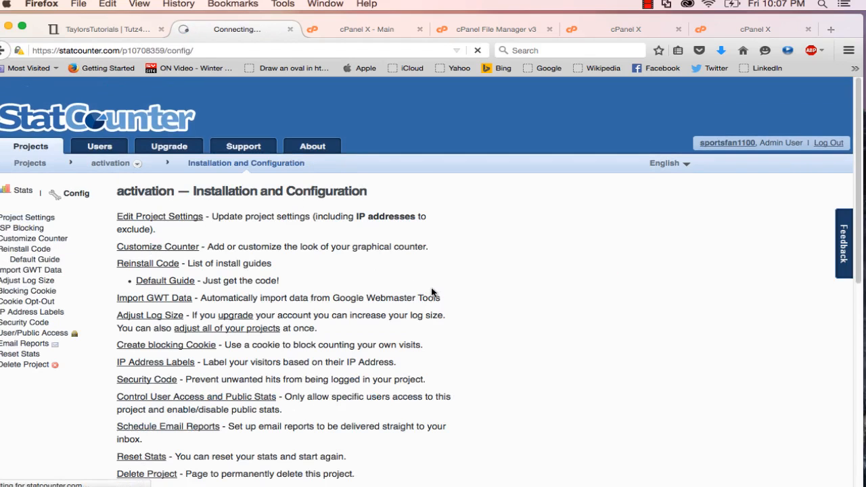
click(157, 246)
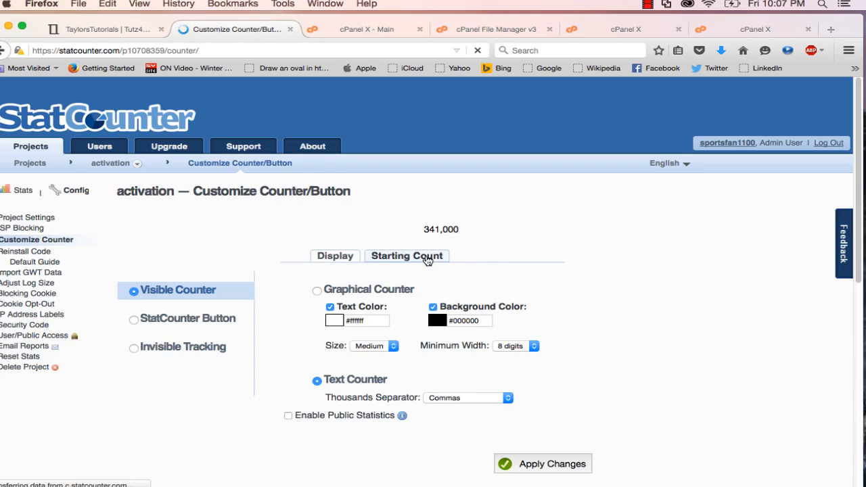
click(317, 289)
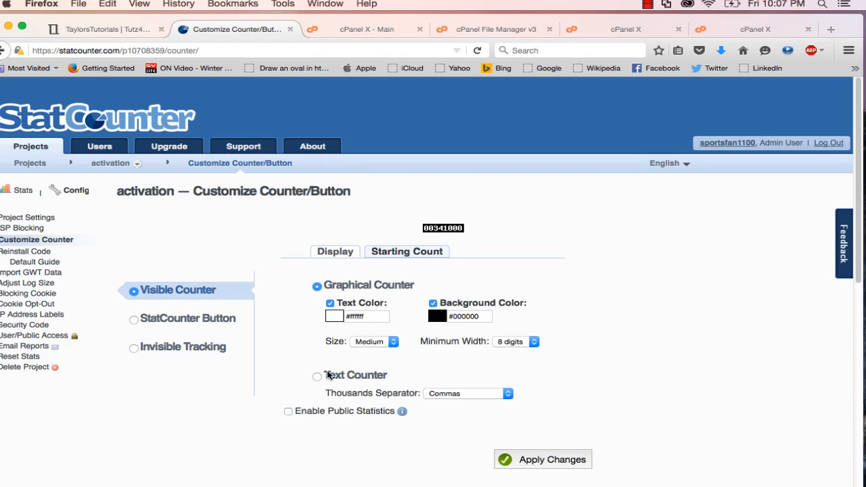
click(317, 375)
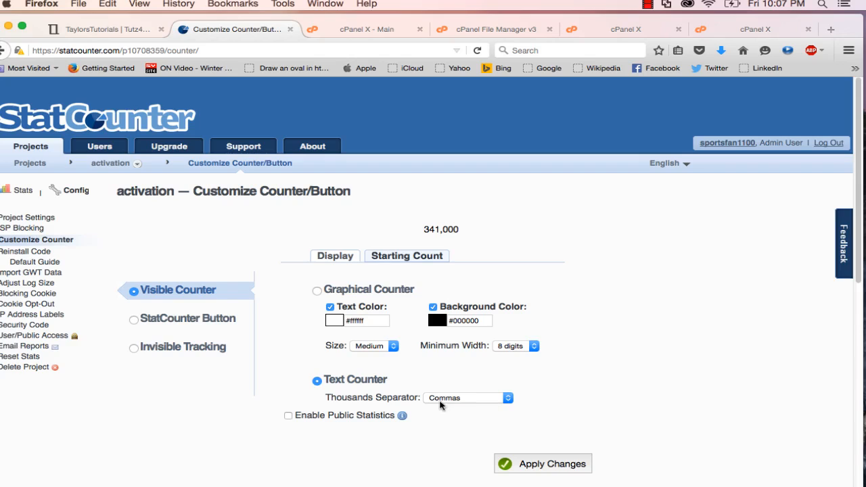
mouse_move(424, 260)
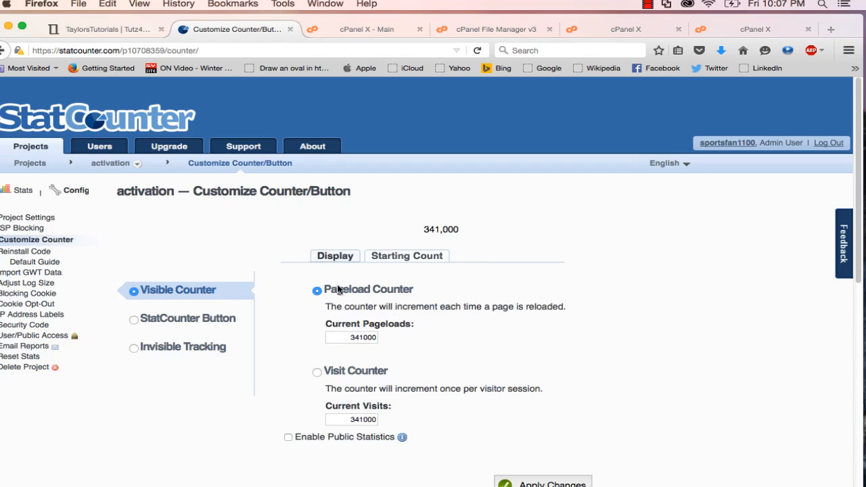
mouse_move(527, 125)
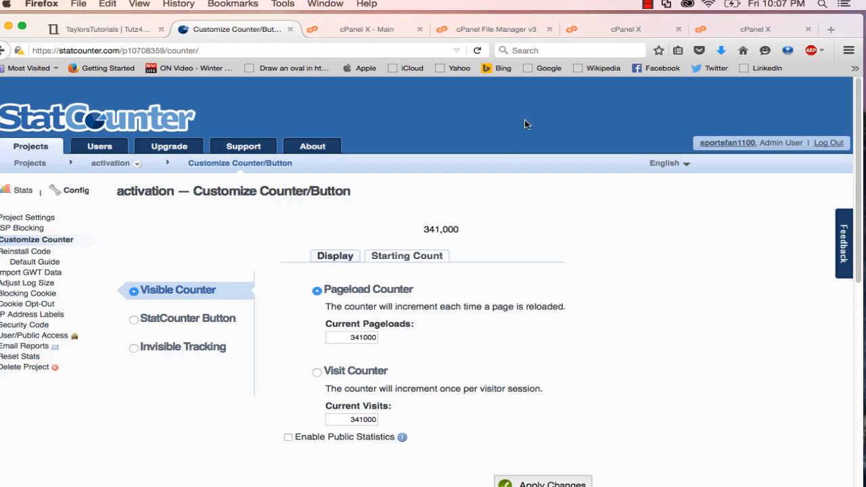
mouse_move(589, 224)
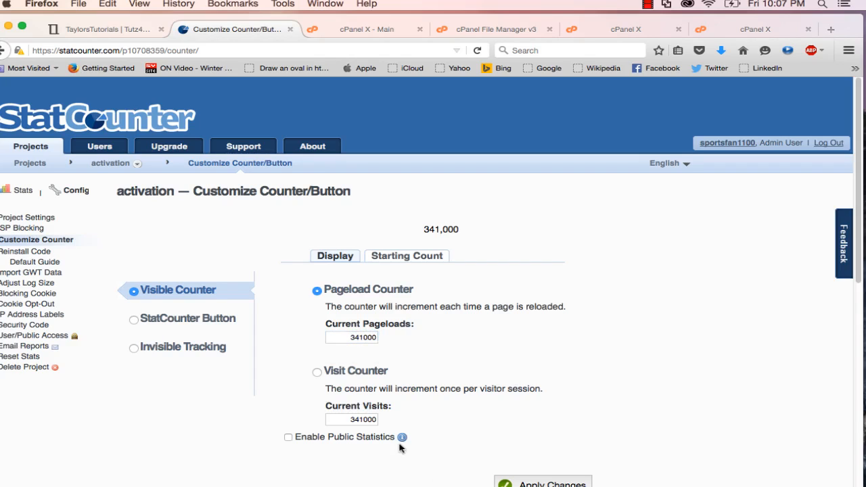
Apply the text counter changes with starting count 341,000 and get the Counter Updated confirmation
scroll(down, 3)
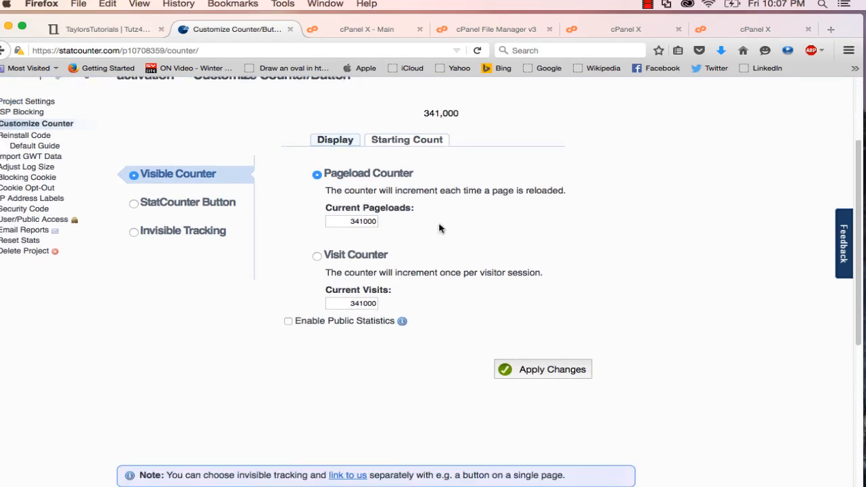
scroll(up, 3)
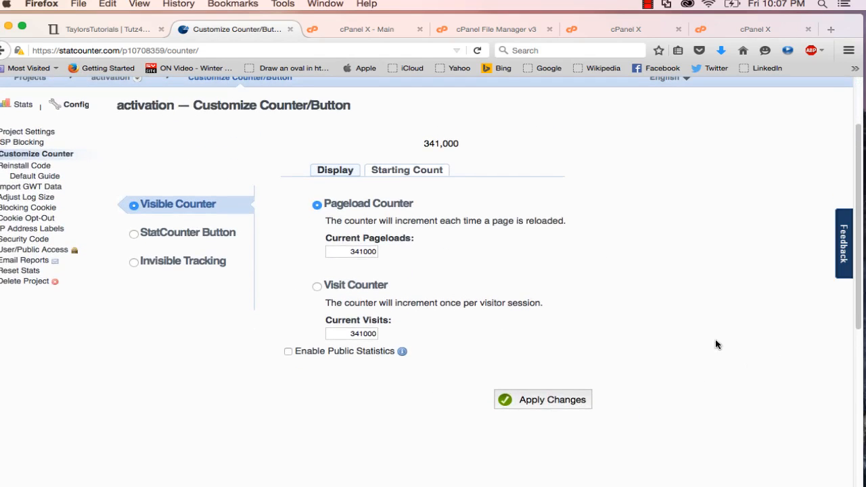
click(541, 399)
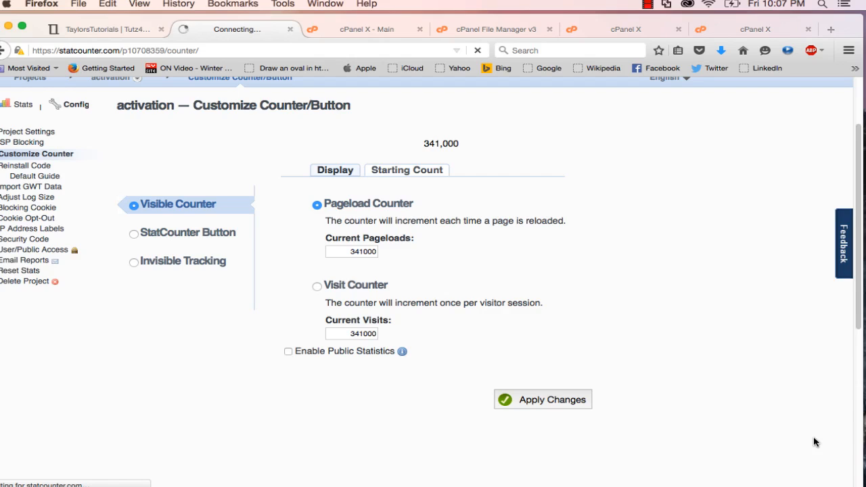
click(541, 399)
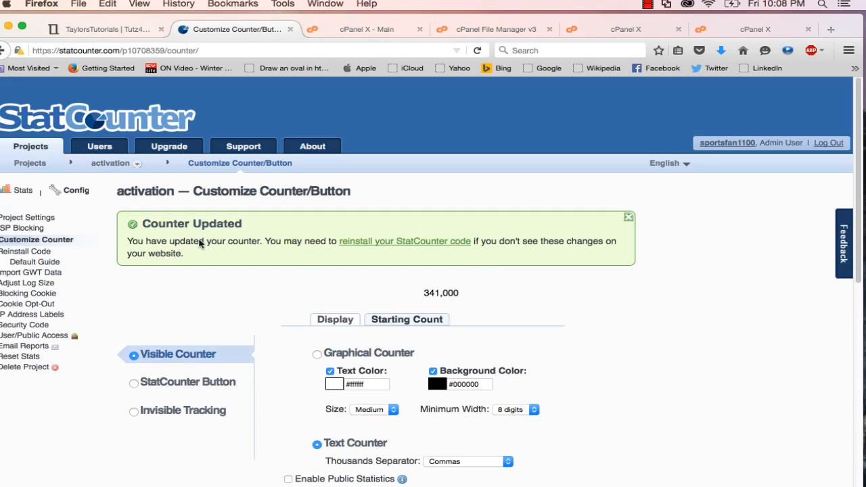
mouse_move(625, 241)
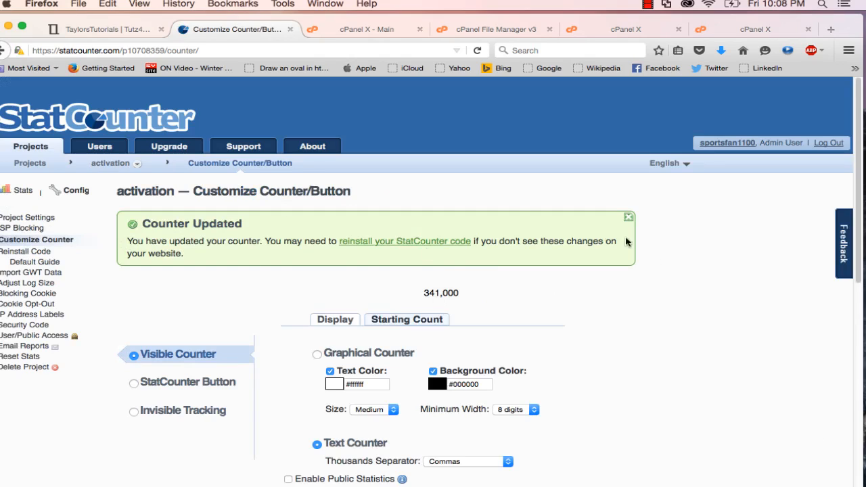
mouse_move(403, 246)
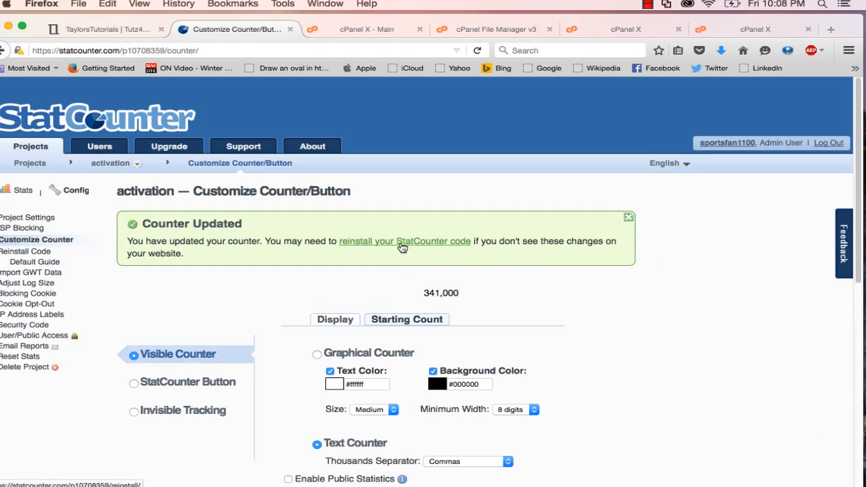
Follow the 'reinstall your StatCounter code' link from the Counter Updated notice
click(405, 241)
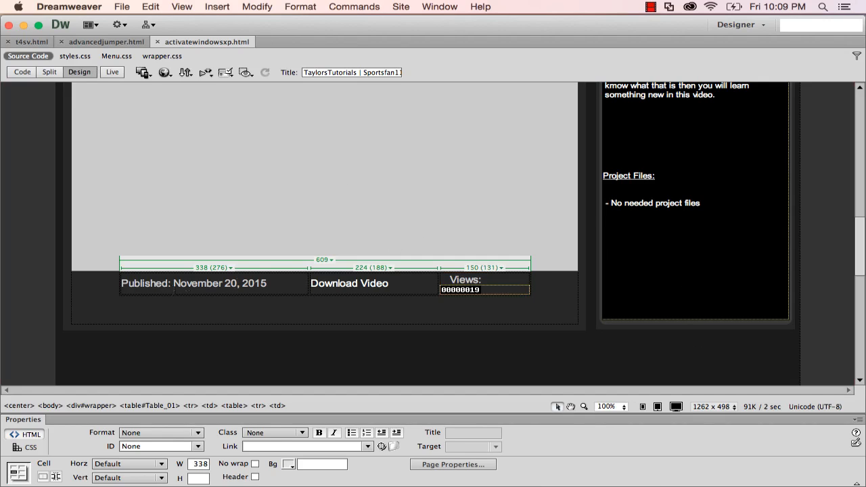
Select the old StatCounter element (project 10698841) in the footer's Views cell
click(238, 283)
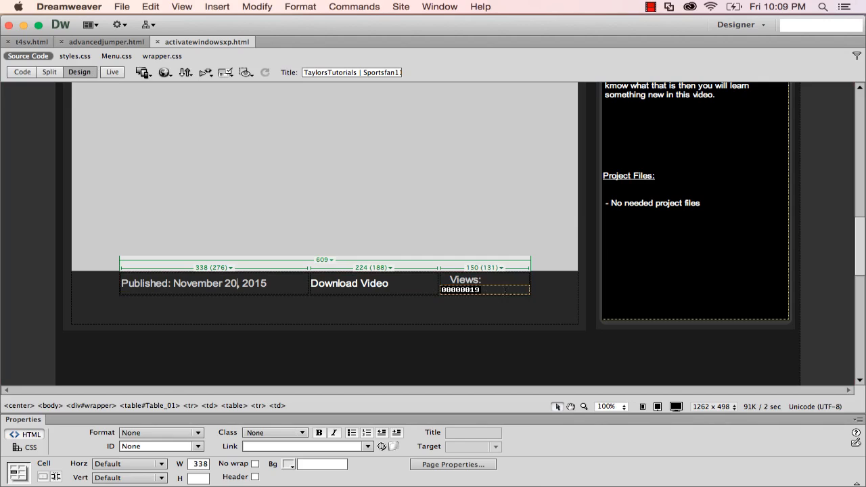
click(460, 290)
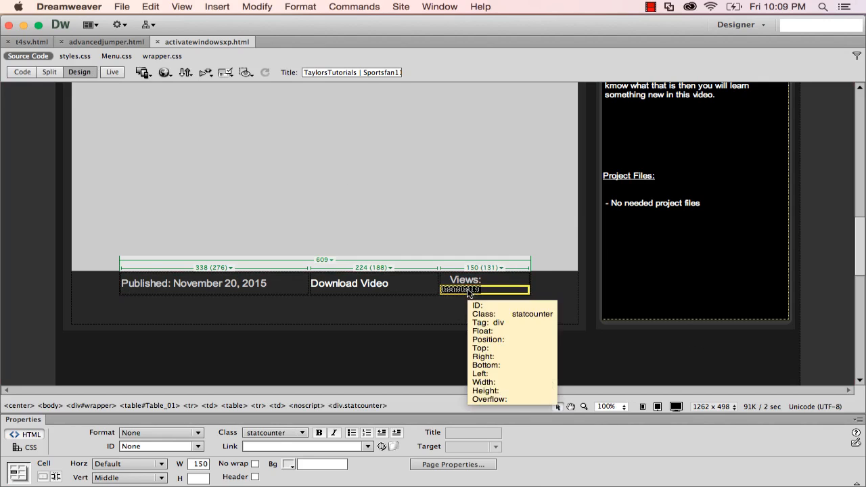
click(22, 72)
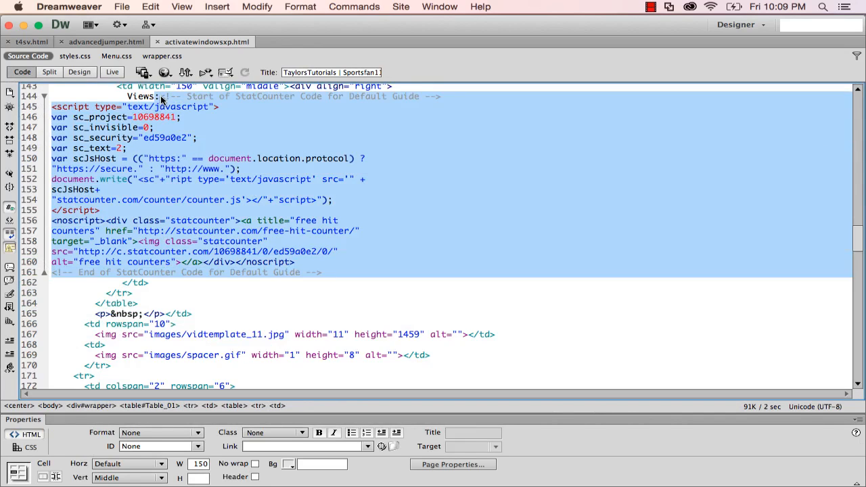
Swap in the new StatCounter code for project 10708359, now showing count 00341001
key(delete)
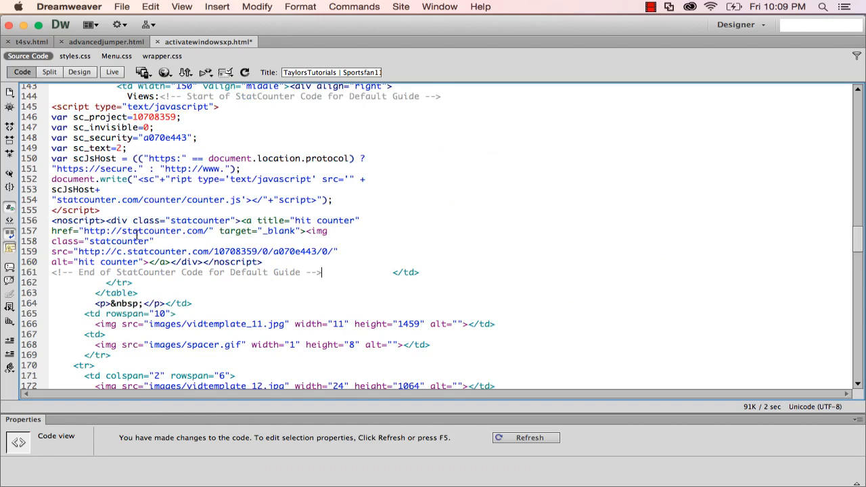
mouse_move(291, 219)
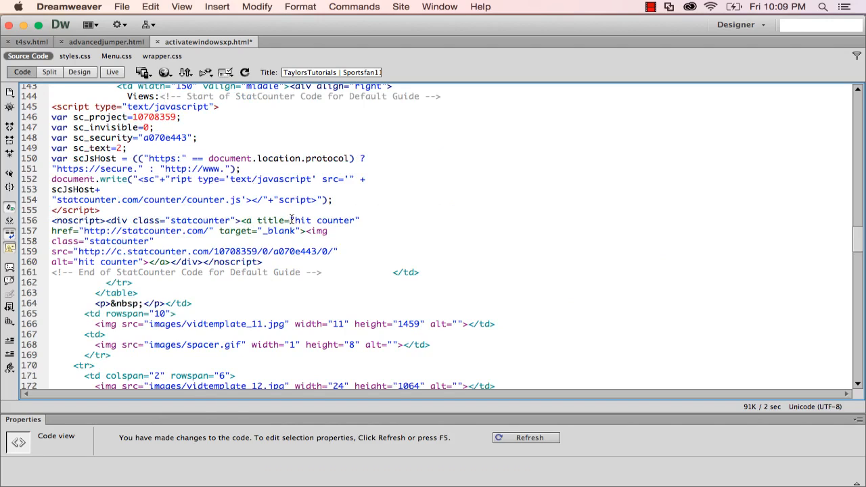
mouse_move(282, 98)
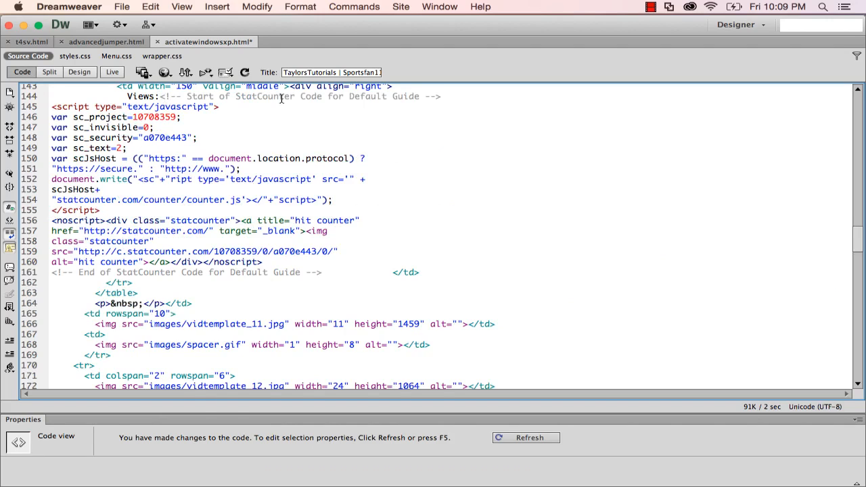
click(78, 72)
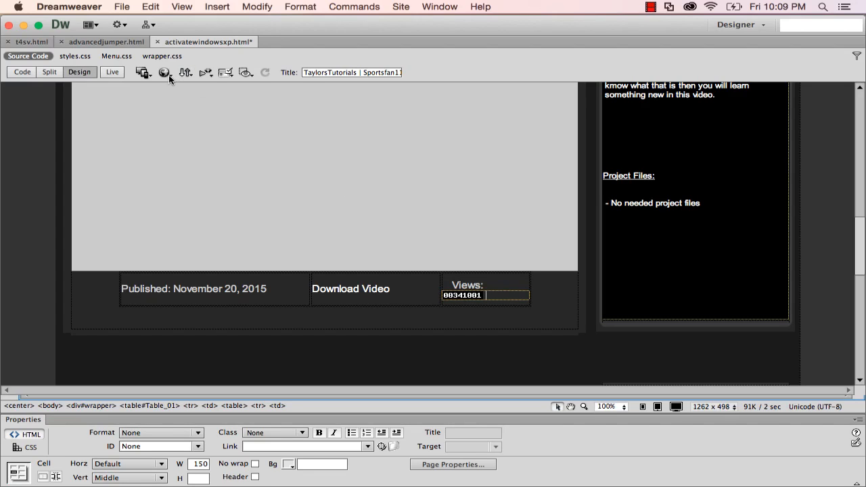
Put the updated page with the 00341001 footer counter onto the live site
click(165, 73)
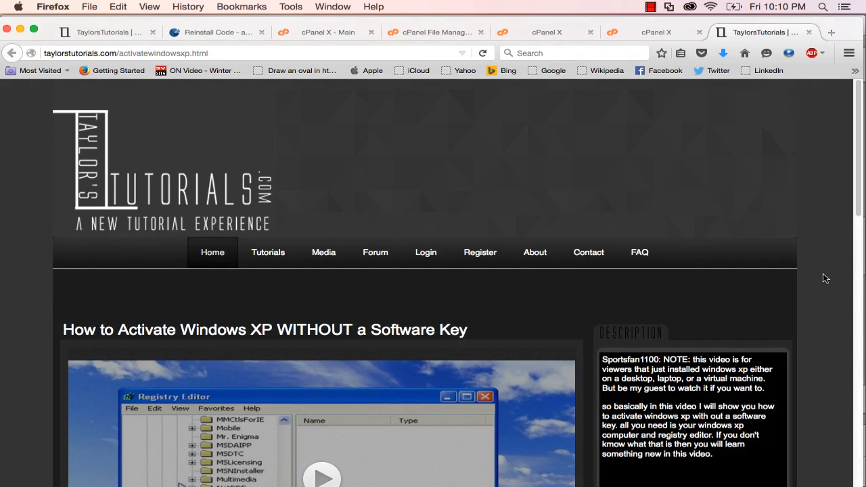
scroll(down, 3)
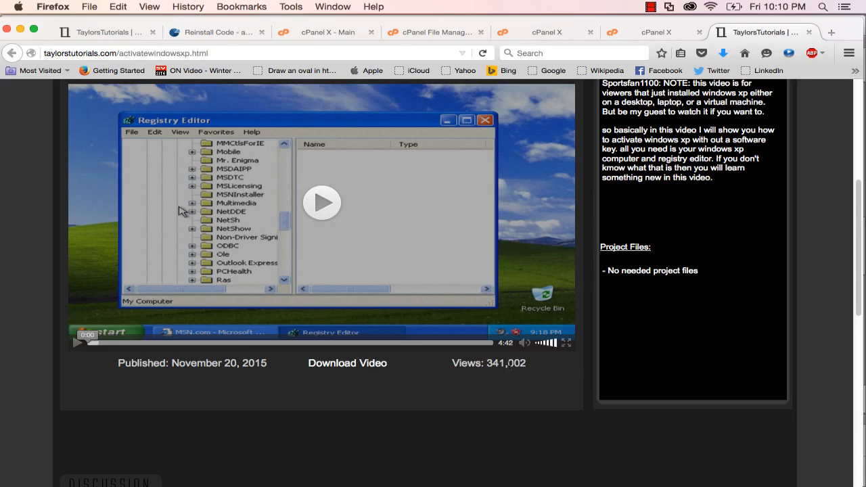
click(482, 53)
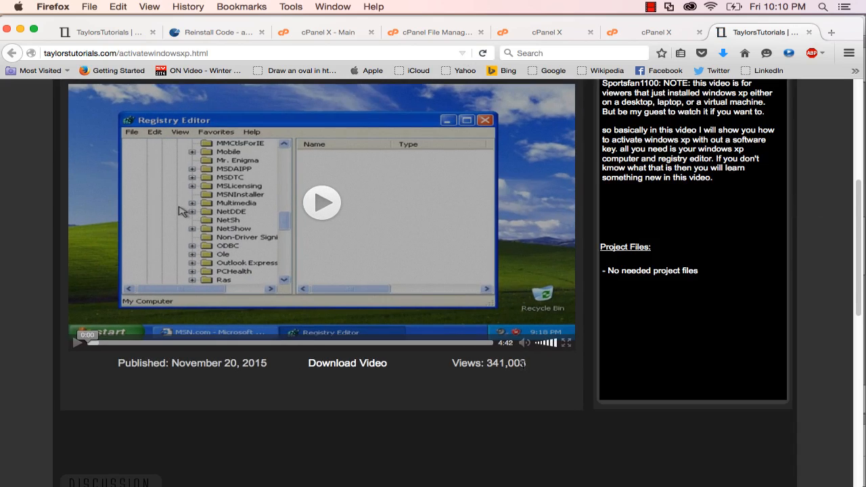
scroll(up, 3)
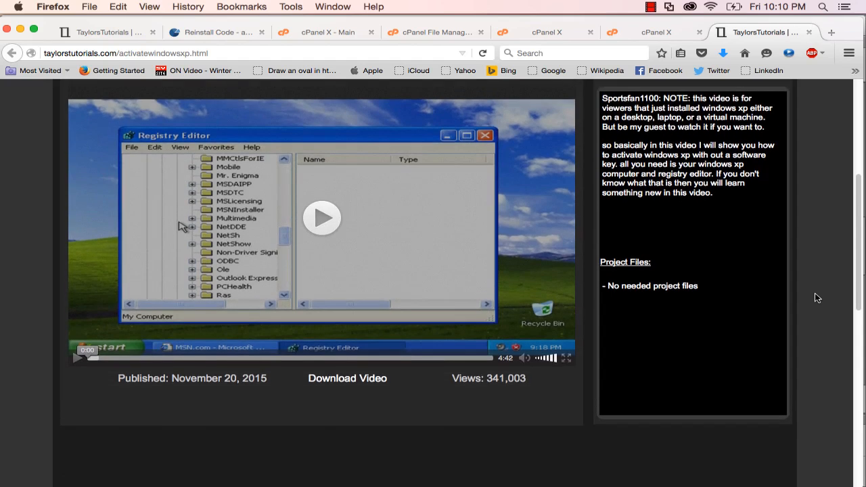
scroll(up, 3)
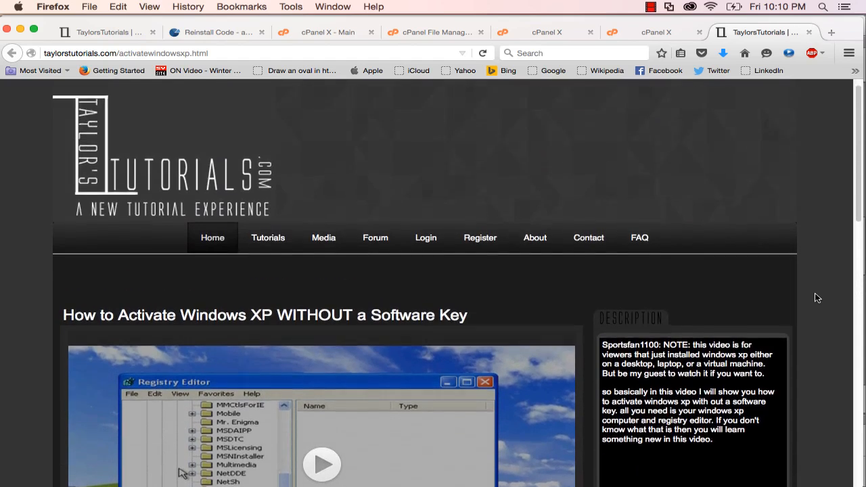
scroll(down, 3)
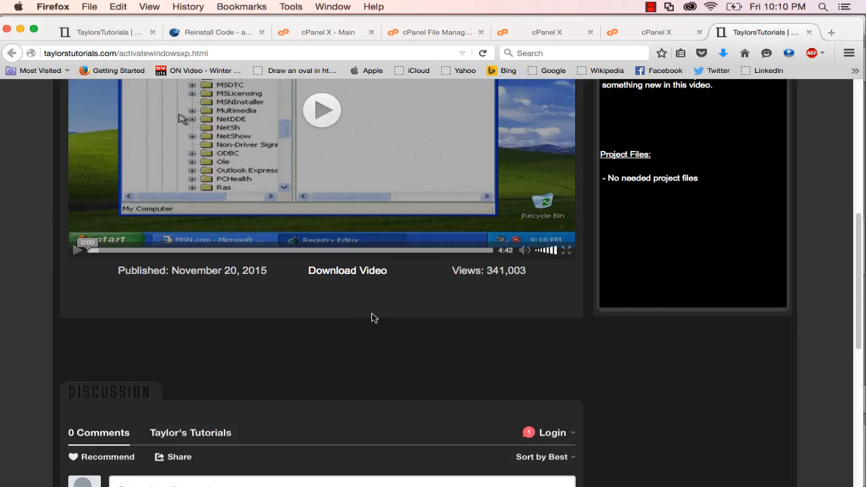
mouse_move(633, 273)
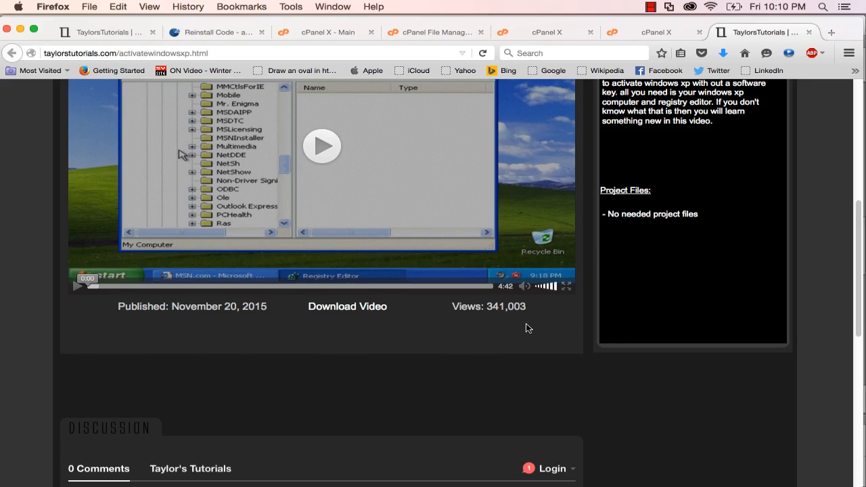
mouse_move(553, 317)
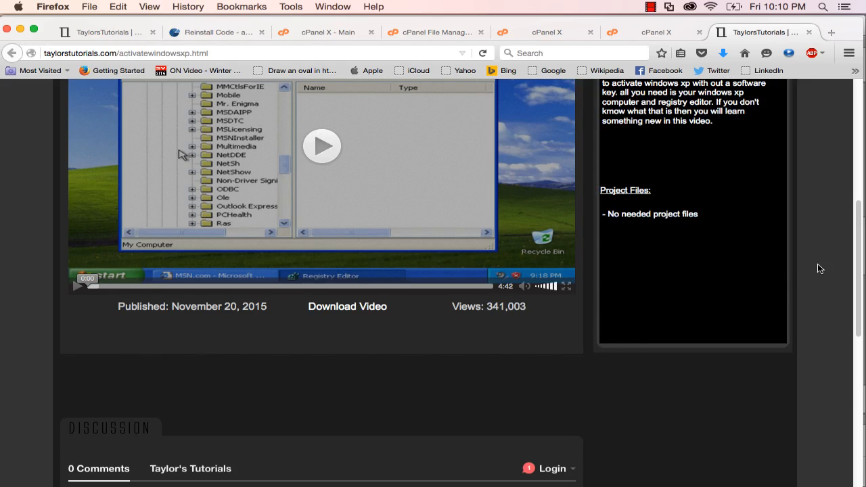
scroll(up, 3)
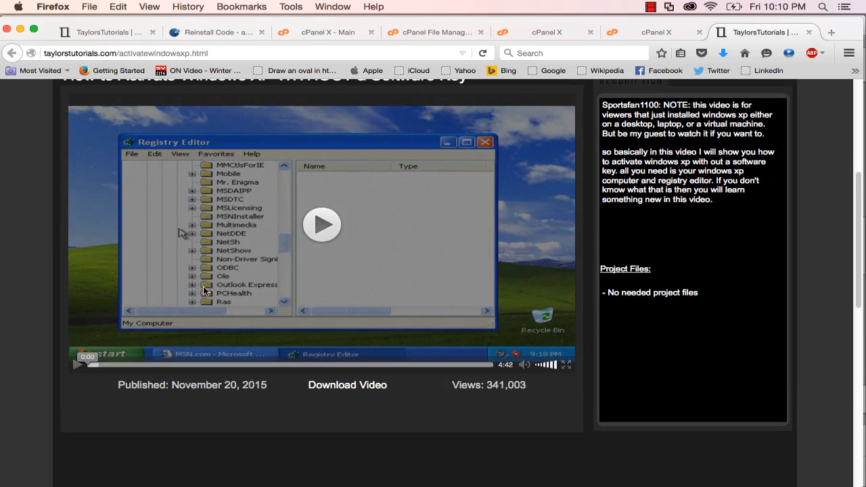
mouse_move(292, 269)
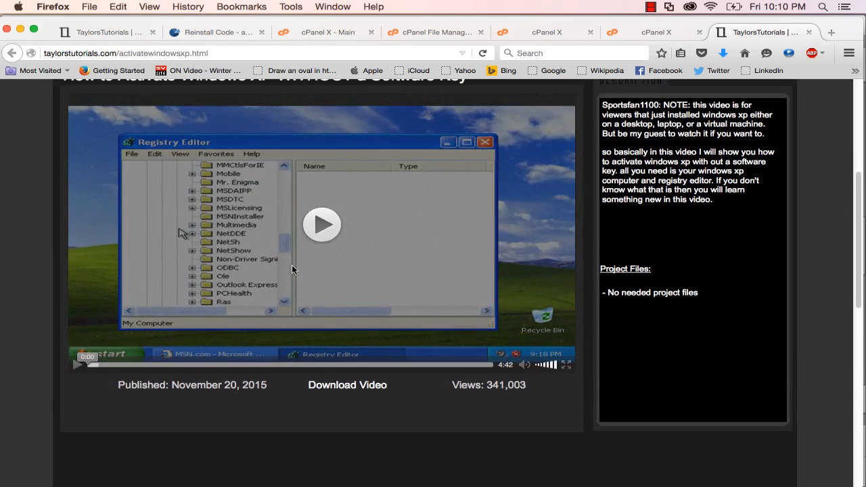
mouse_move(835, 247)
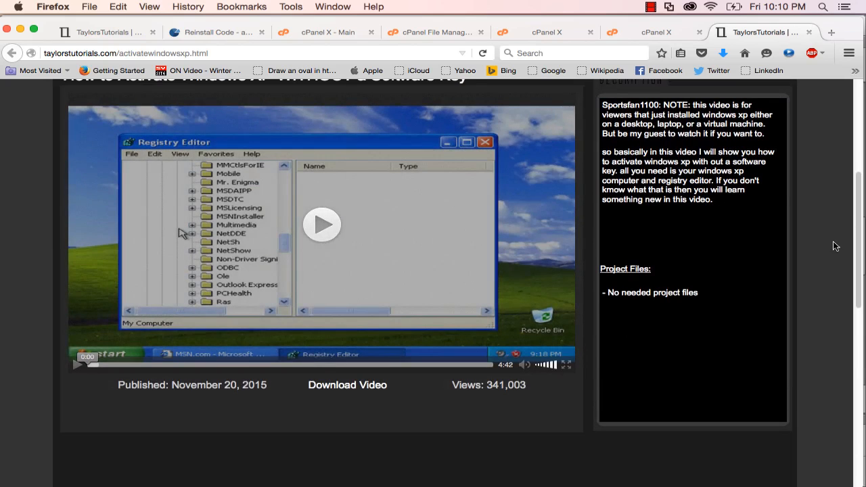
scroll(up, 3)
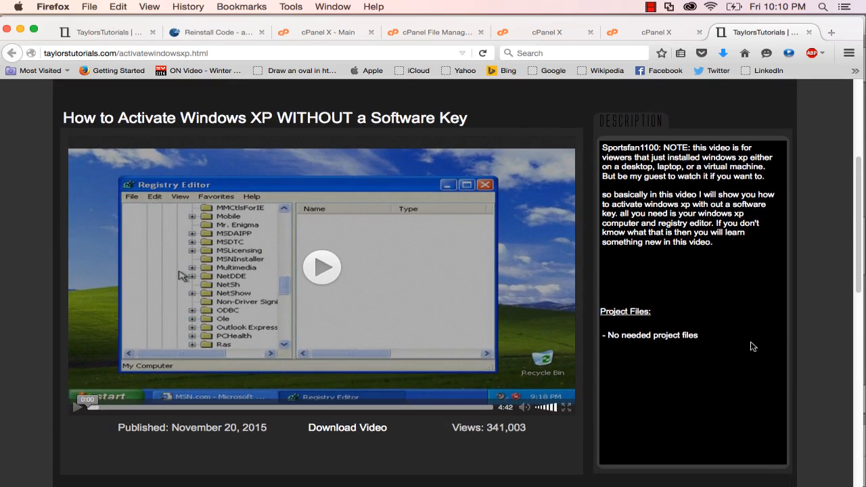
mouse_move(498, 385)
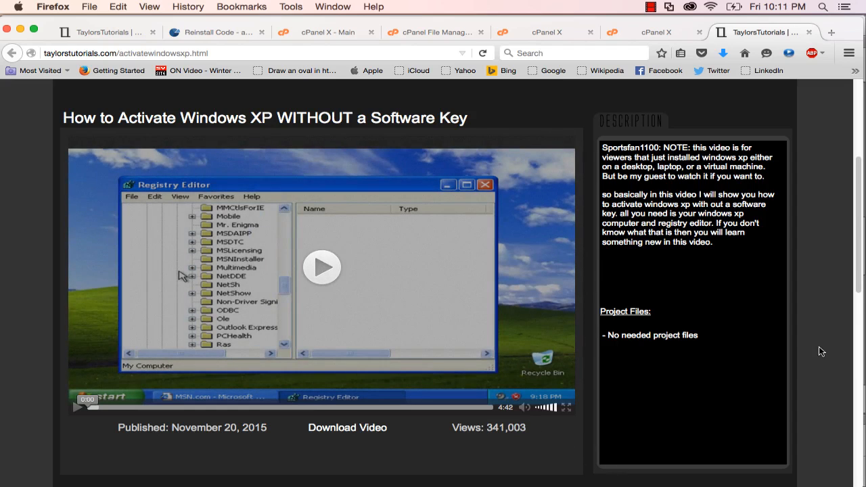
scroll(up, 3)
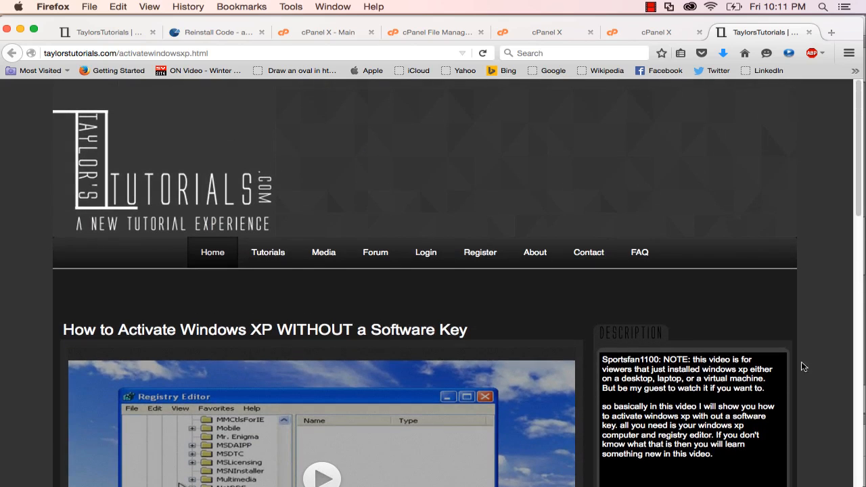
mouse_move(212, 252)
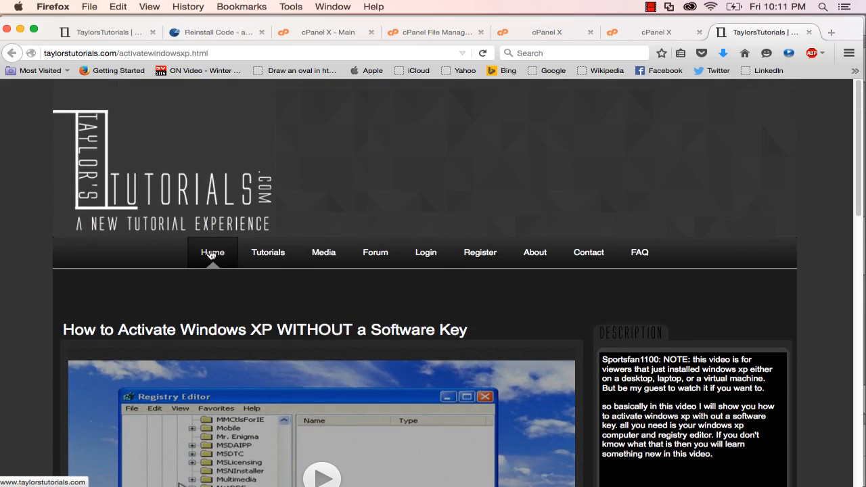
Browse the Home page down to the site news posts and featured tutorials list
click(212, 253)
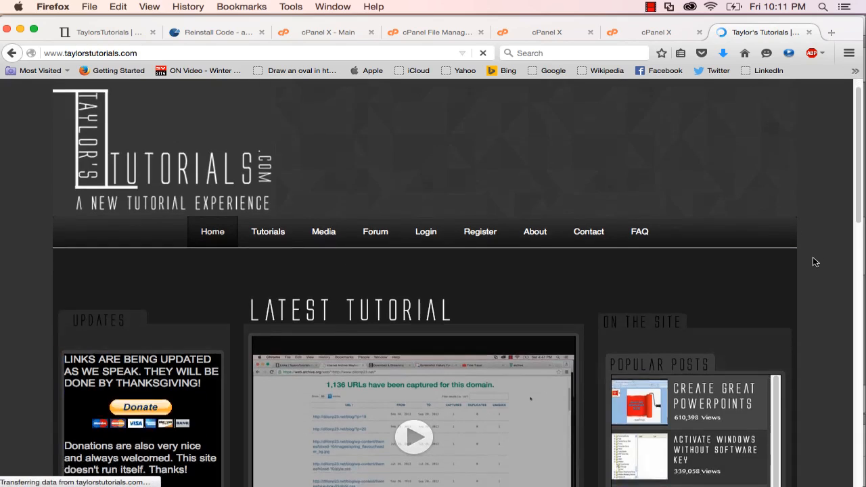
scroll(down, 3)
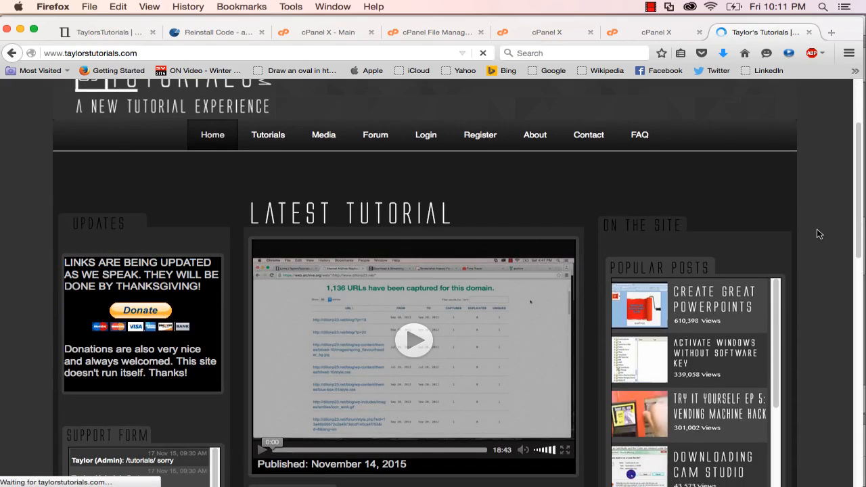
scroll(down, 3)
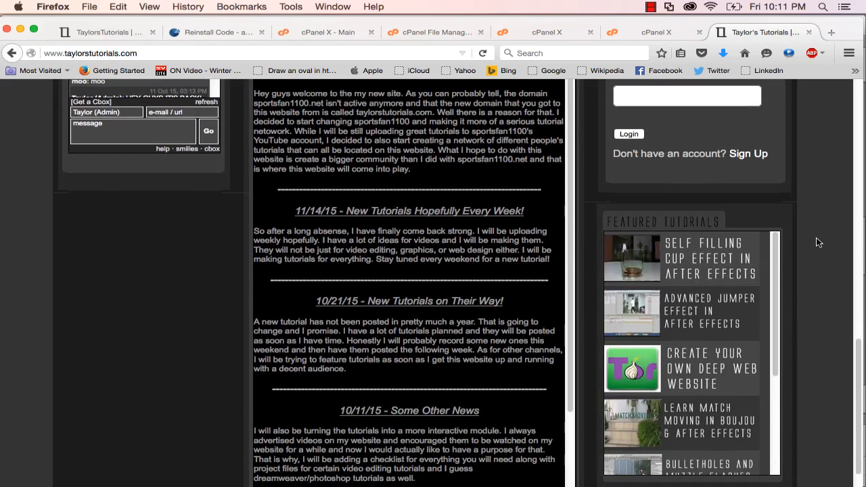
mouse_move(795, 305)
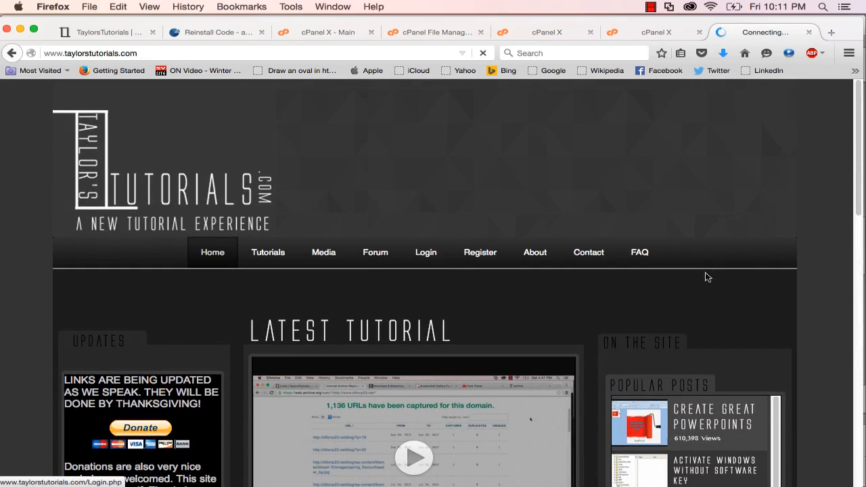
Look over the Forum's board index from top to bottom and back
click(375, 253)
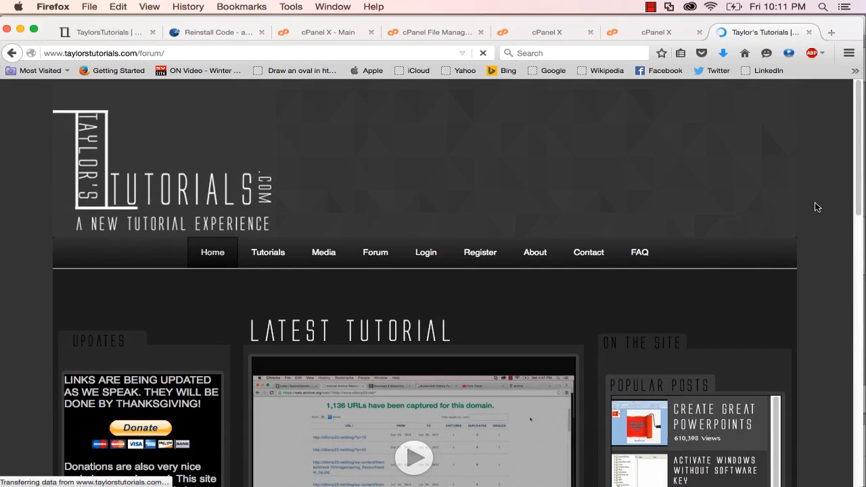
click(376, 253)
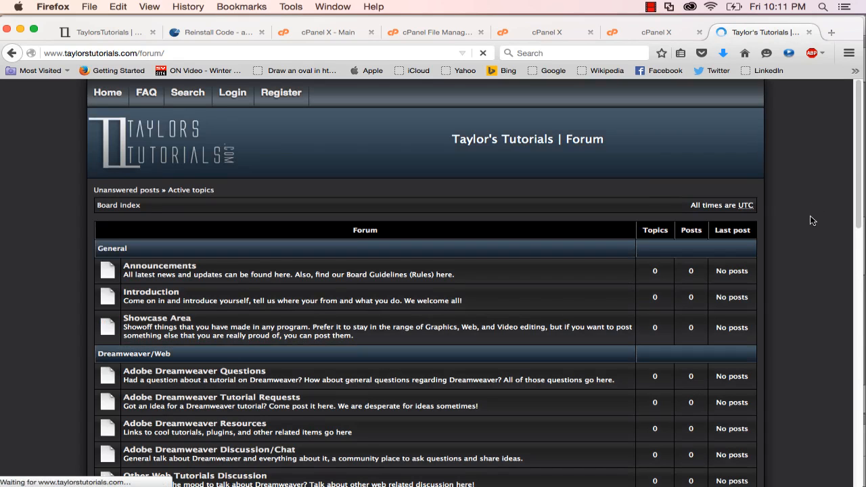
scroll(down, 3)
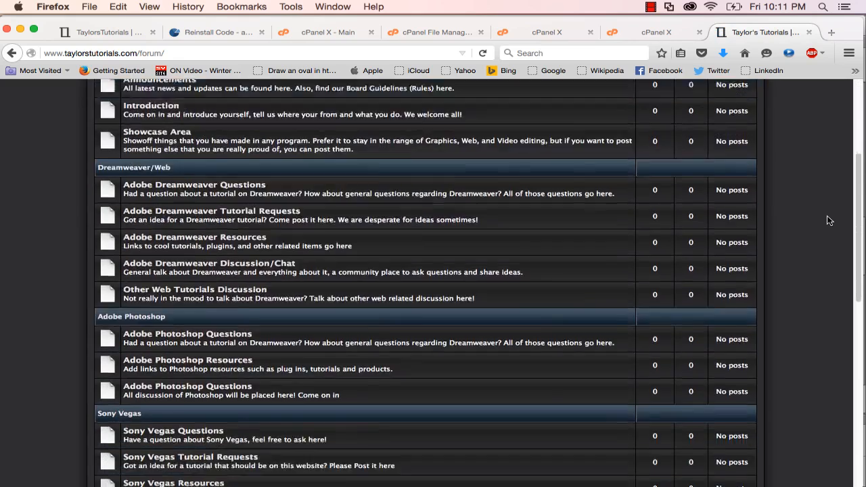
scroll(down, 3)
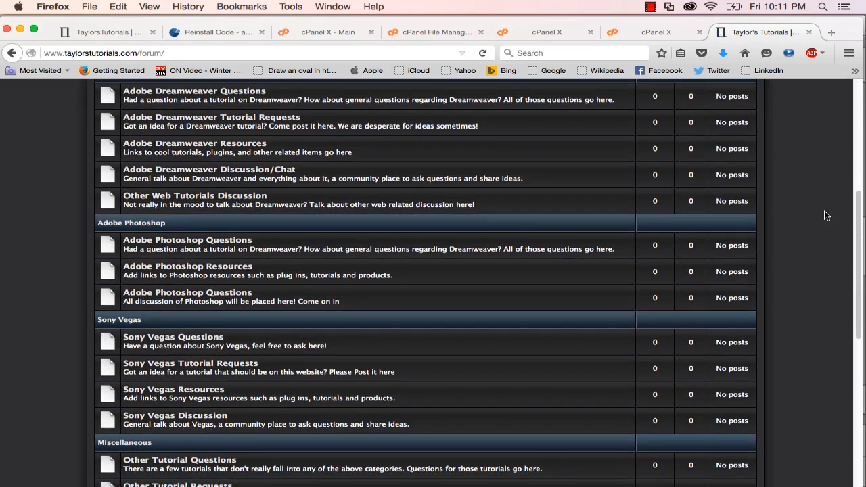
mouse_move(809, 216)
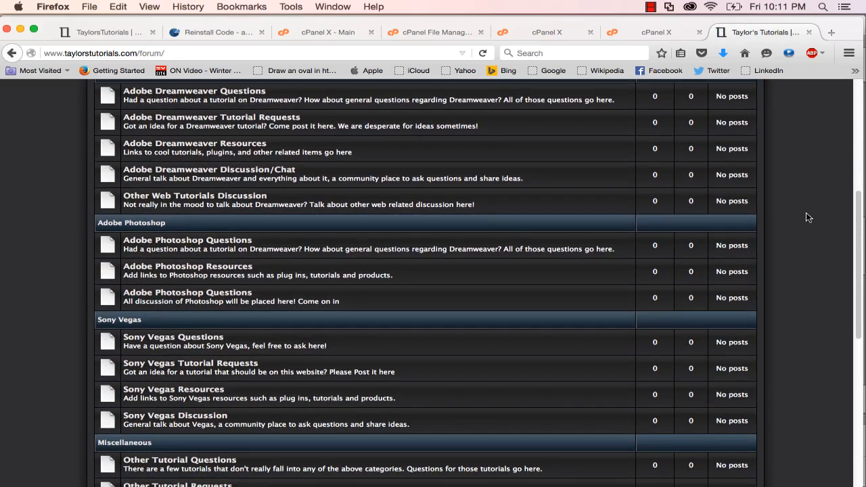
mouse_move(777, 215)
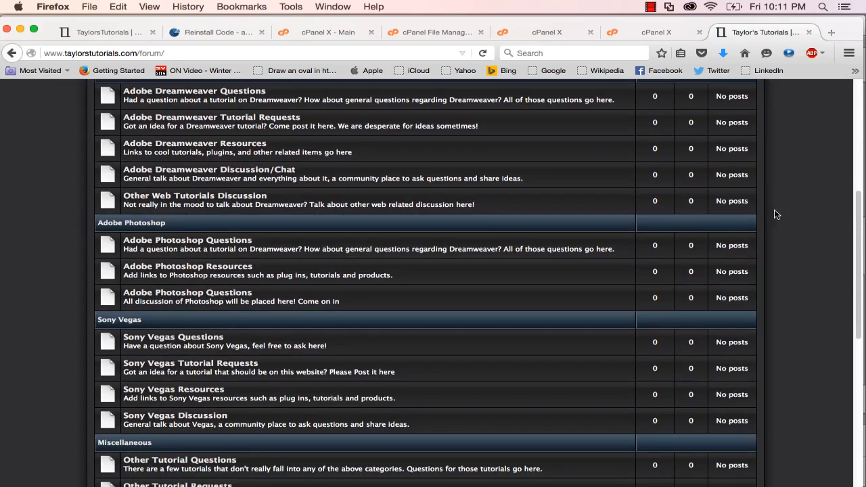
scroll(up, 3)
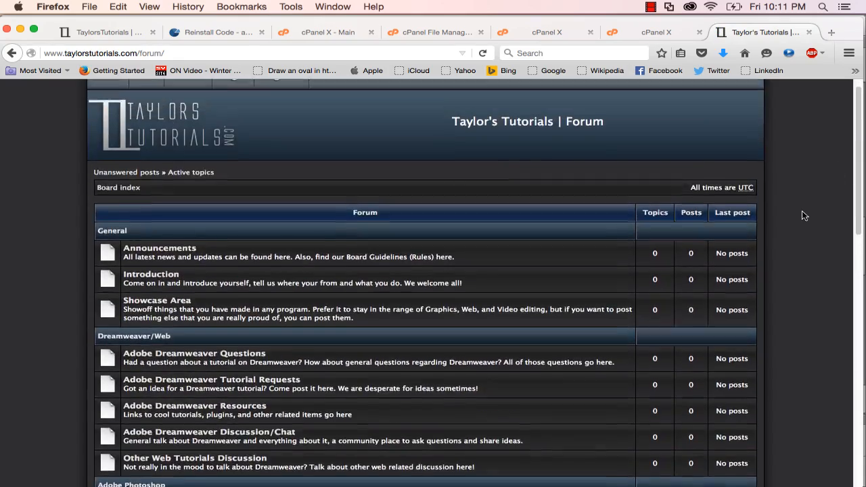
scroll(down, 3)
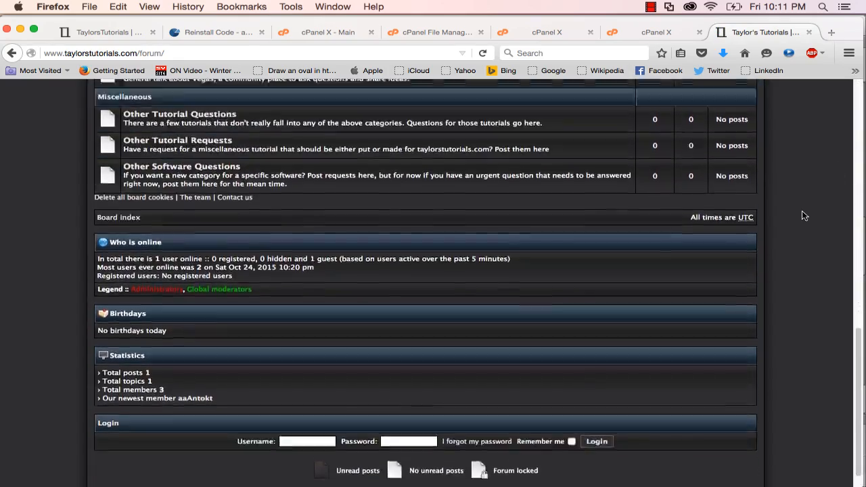
scroll(up, 3)
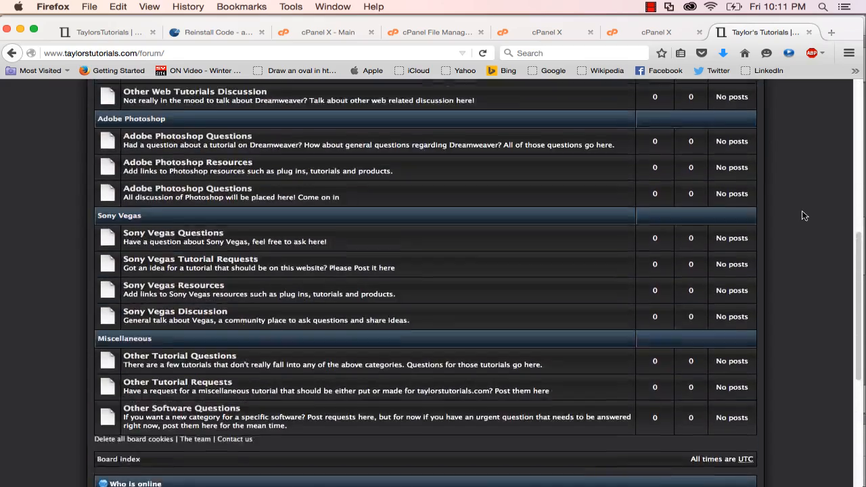
scroll(up, 3)
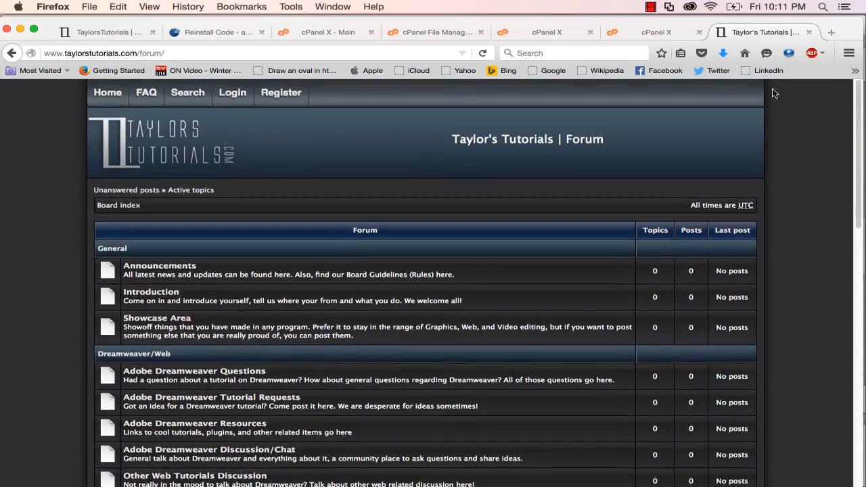
Return to the StatCounter Reinstall Code page with the Default Guide counter code
click(243, 32)
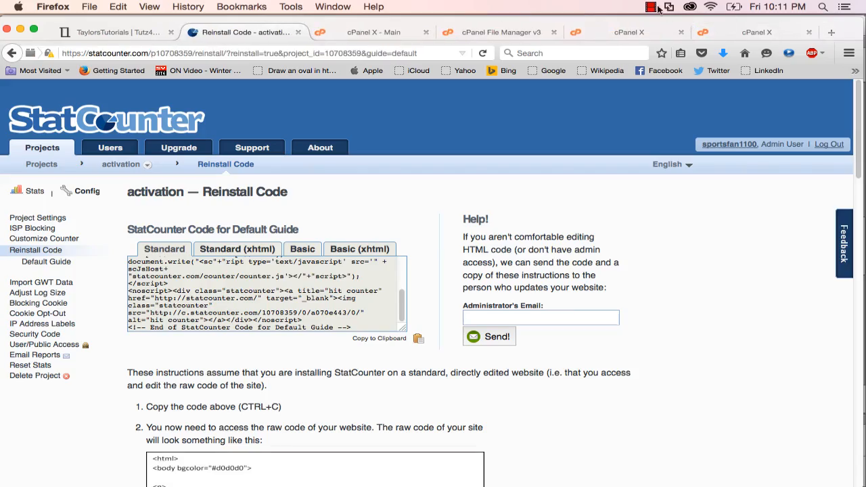